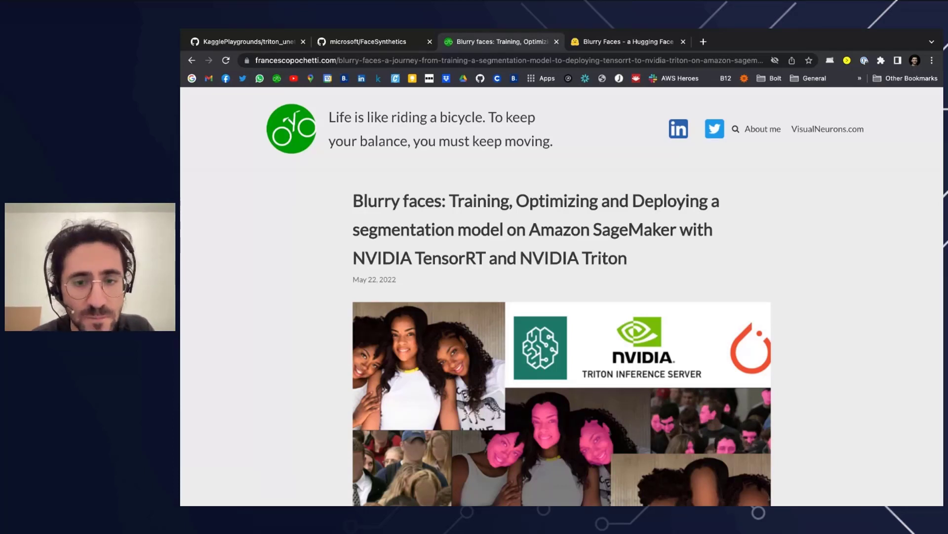
# Step: Review the Blurry faces post's table of contents, then switch to the Blurry Faces Space demo
pyautogui.scroll(-3)
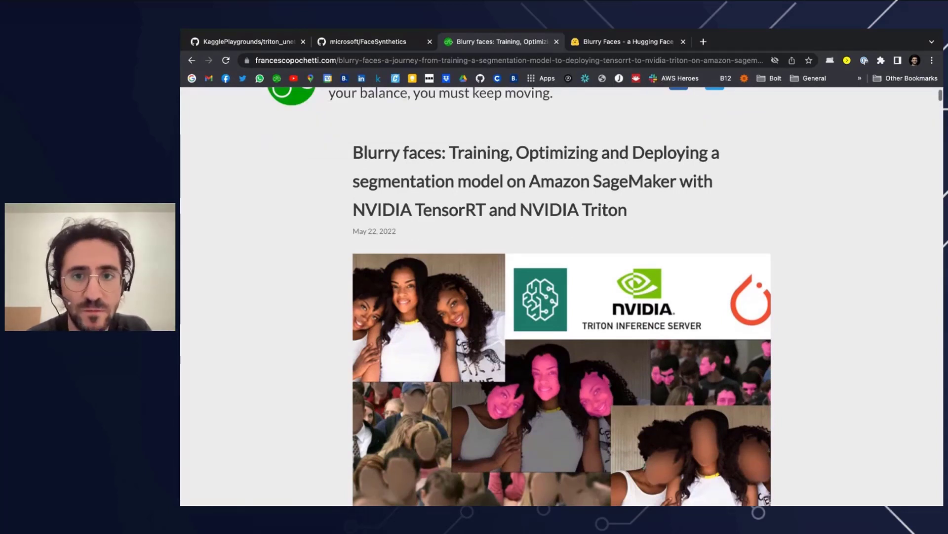
pyautogui.scroll(-3)
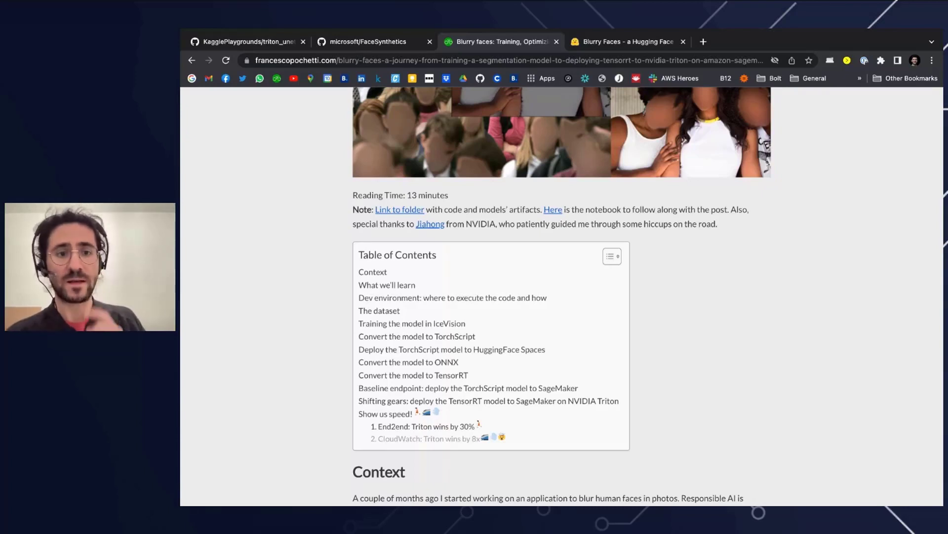
pyautogui.click(627, 41)
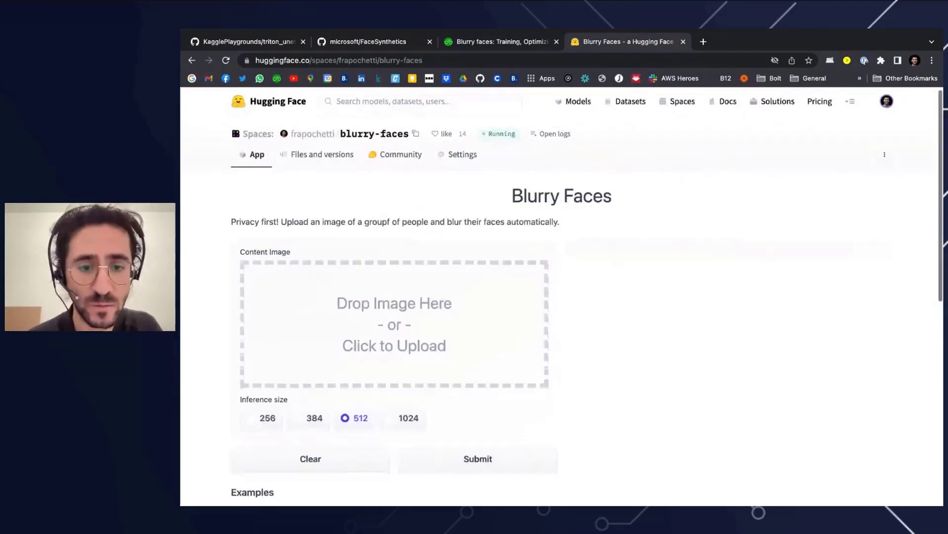
# Step: Run face blurring on the three-women example photo (size 384) and view the blurred output
pyautogui.scroll(-3)
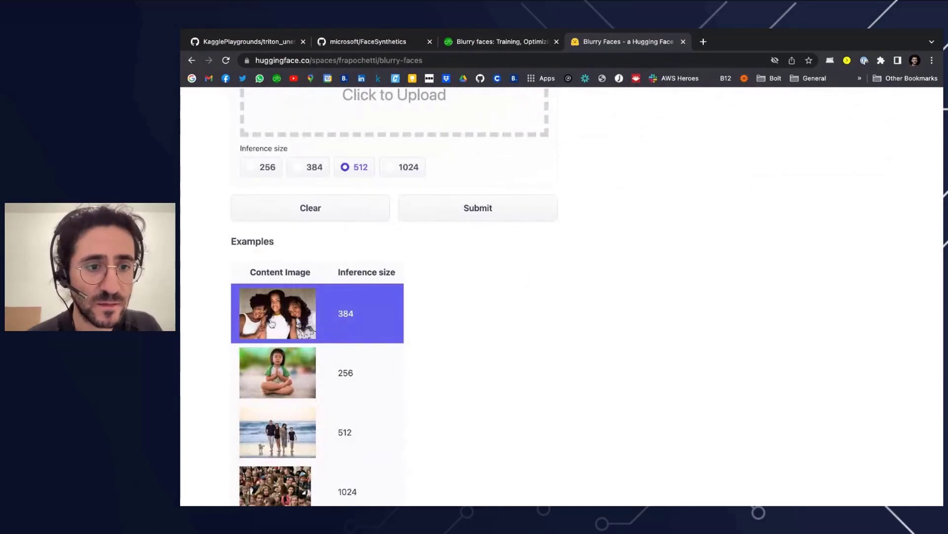
pyautogui.click(277, 313)
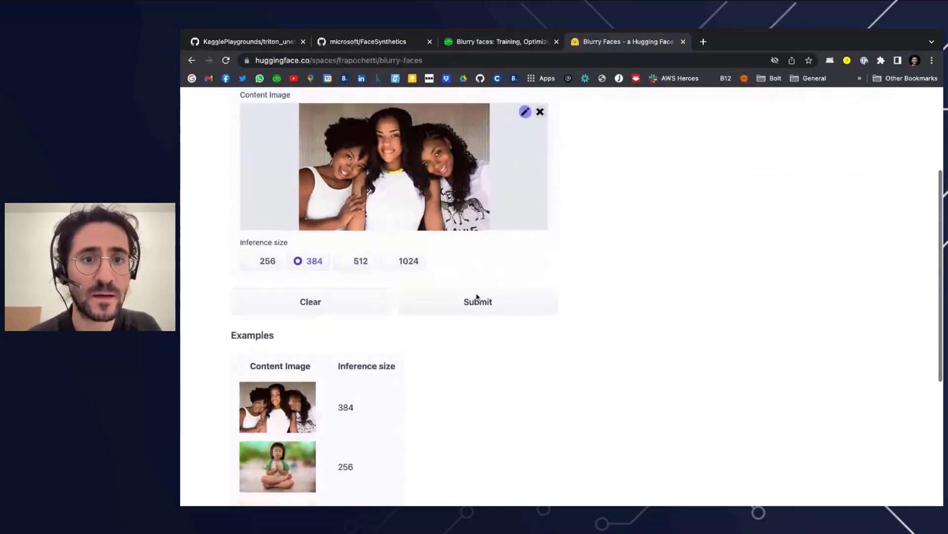
pyautogui.click(477, 301)
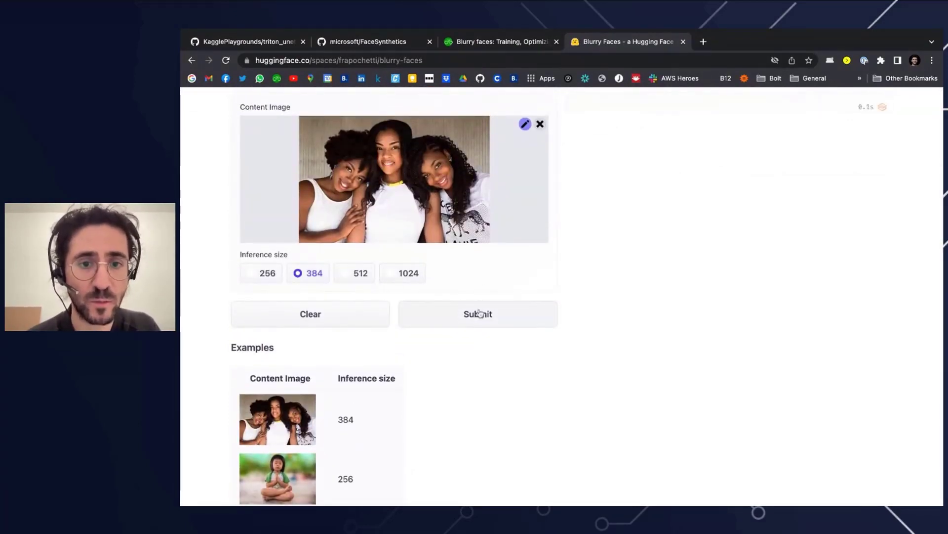
pyautogui.scroll(3)
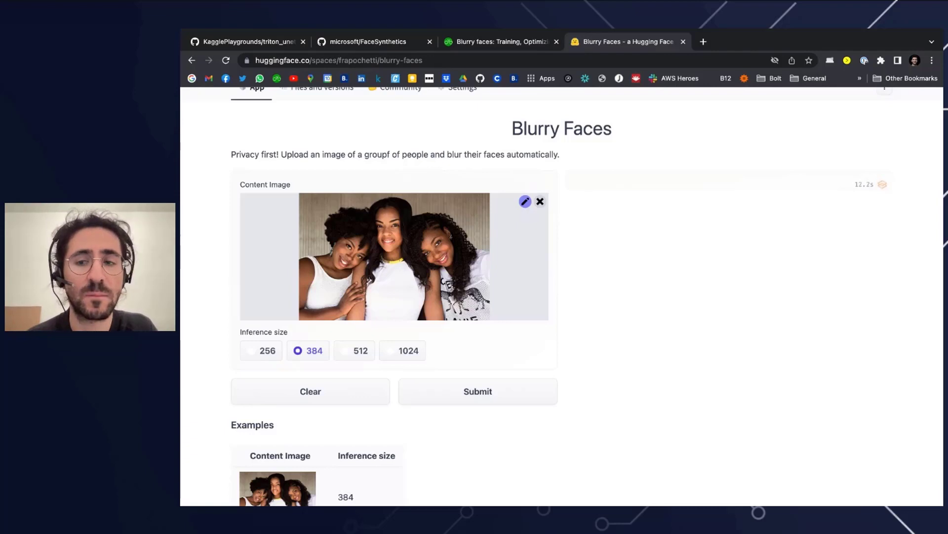
pyautogui.moveTo(668, 270)
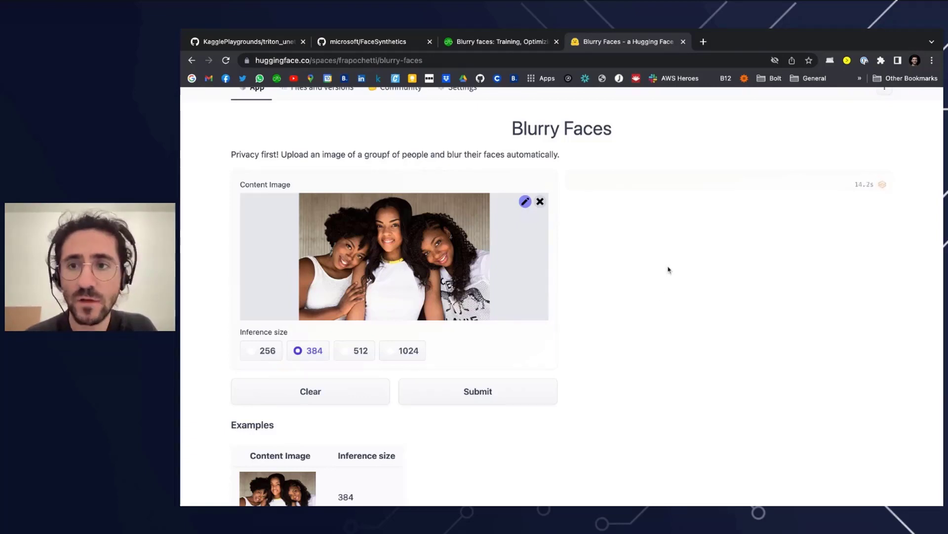
pyautogui.moveTo(760, 283)
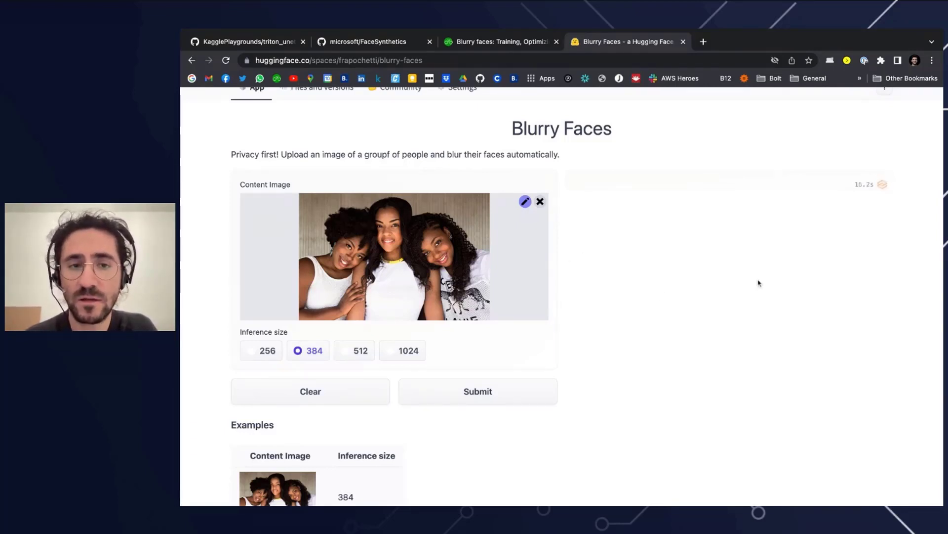
pyautogui.moveTo(698, 271)
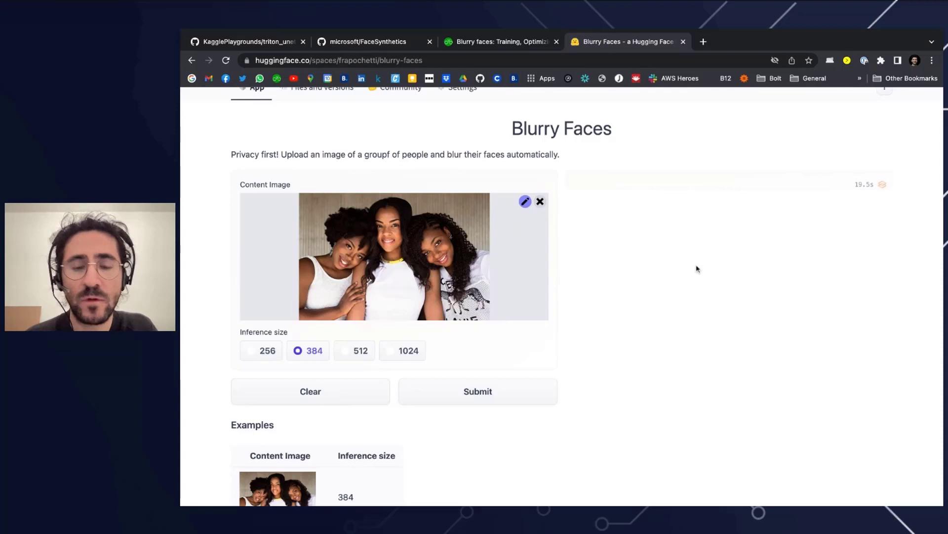
pyautogui.click(477, 391)
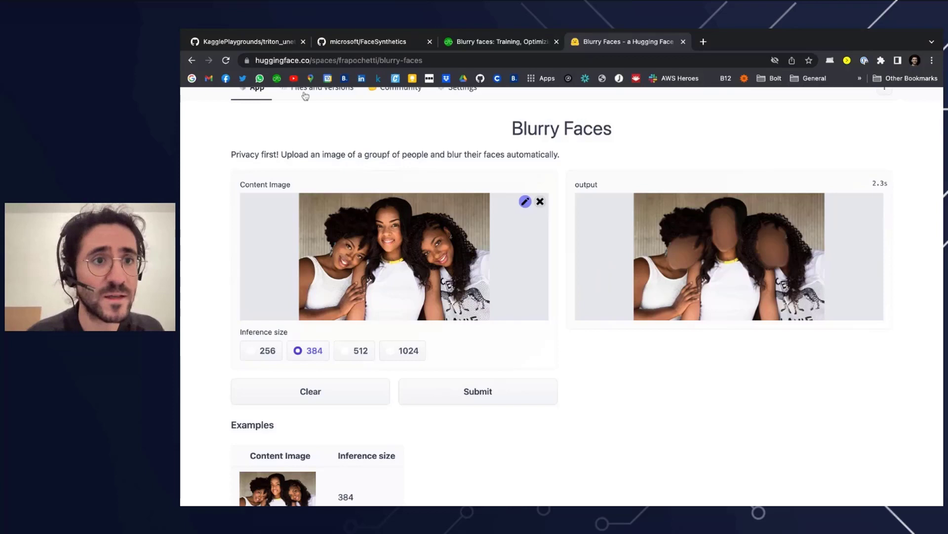
# Step: Open the triton_unet_faces.ipynb notebook and read its Goal and How to run sections
pyautogui.click(248, 41)
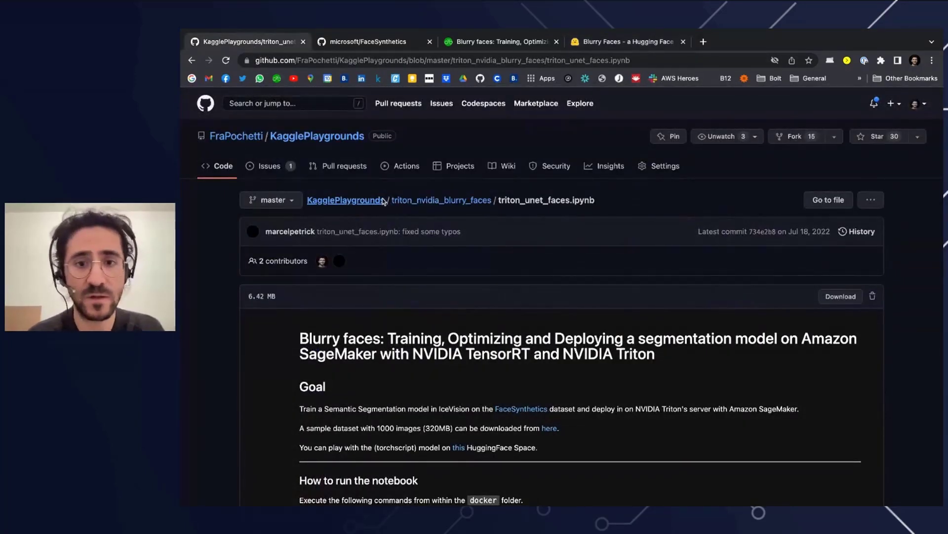
pyautogui.scroll(-3)
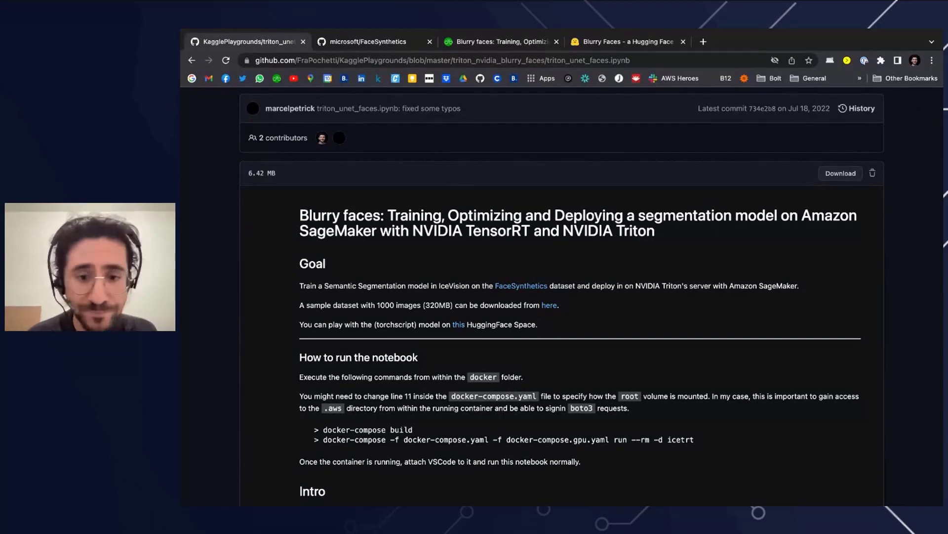
pyautogui.scroll(-3)
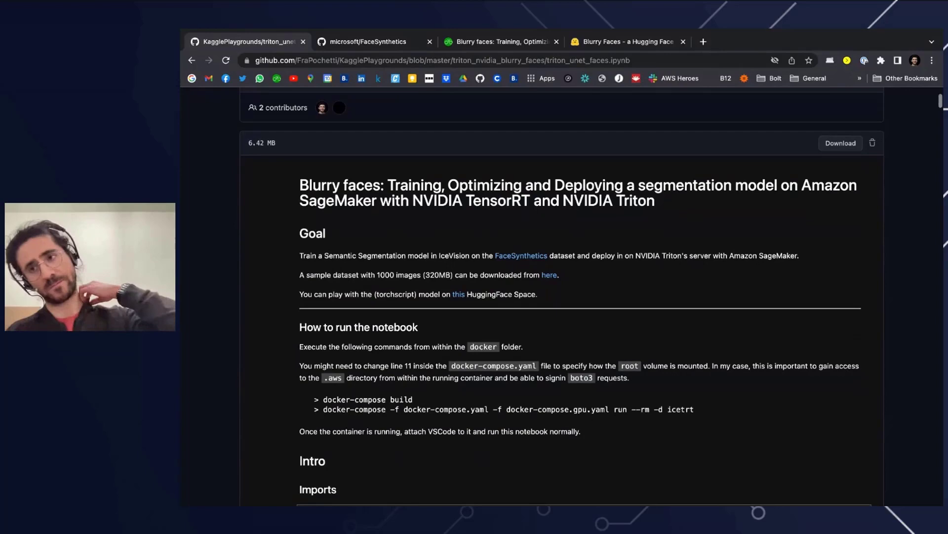
pyautogui.scroll(-3)
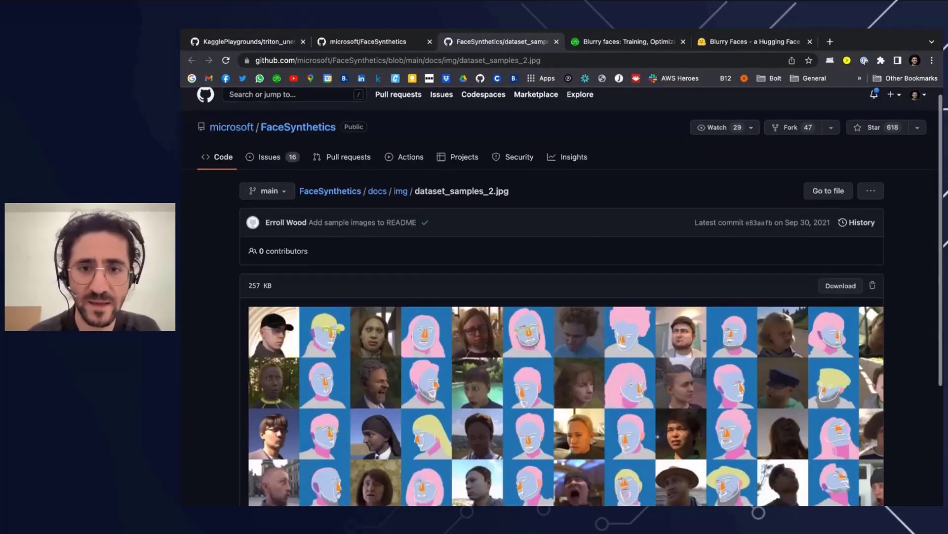
# Step: Browse the FaceSynthetics sample faces and masks, then return to the triton_unet_faces notebook
pyautogui.scroll(-3)
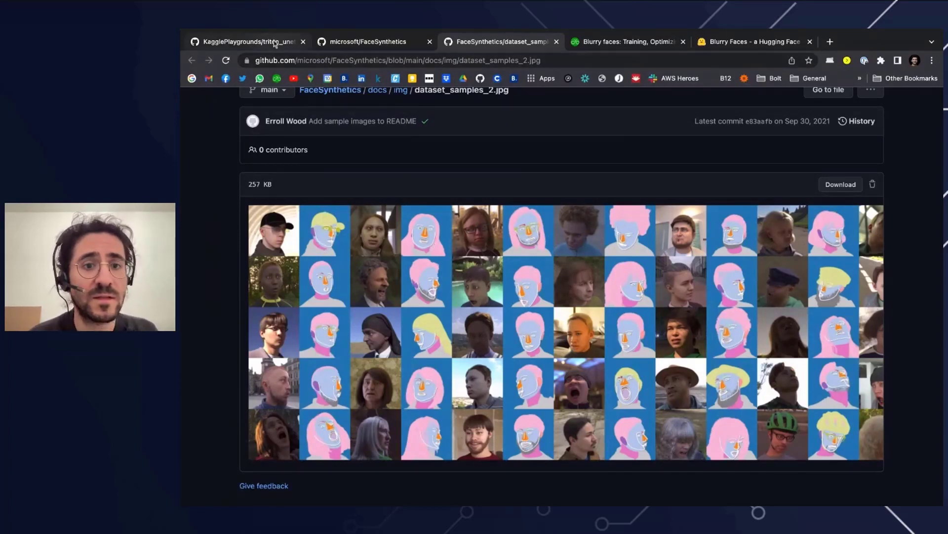
pyautogui.click(248, 41)
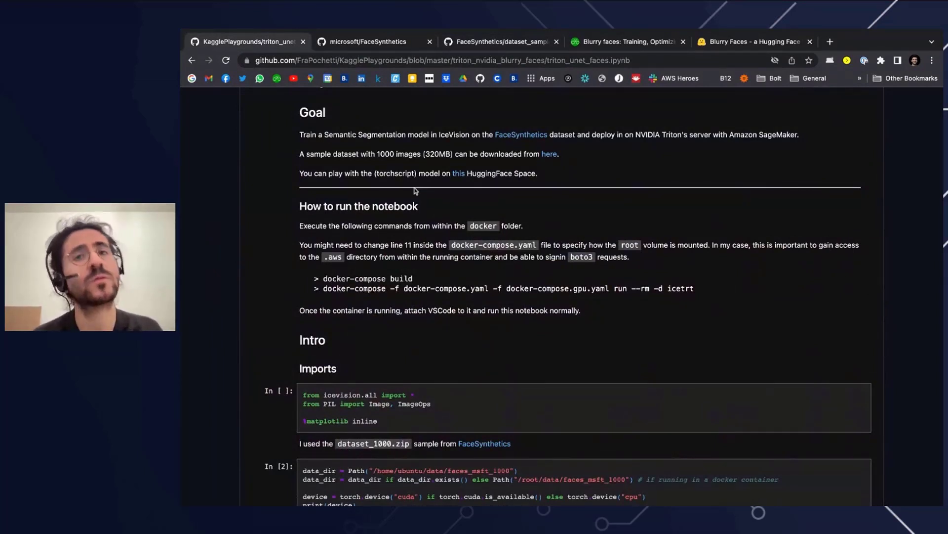
# Step: Scroll past the sample masks and transforms to 'Selecting the model: UNET with ResNet34 backbone'
pyautogui.scroll(-3)
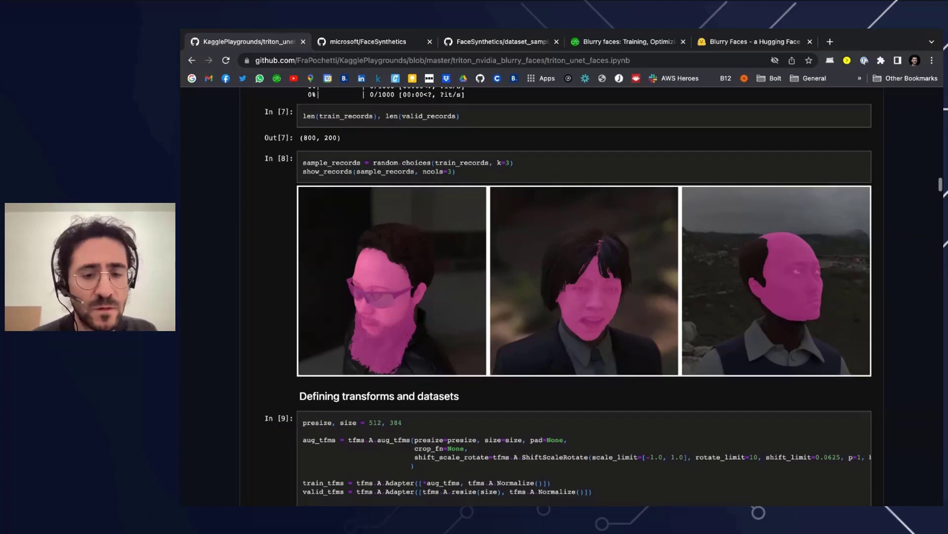
pyautogui.scroll(-3)
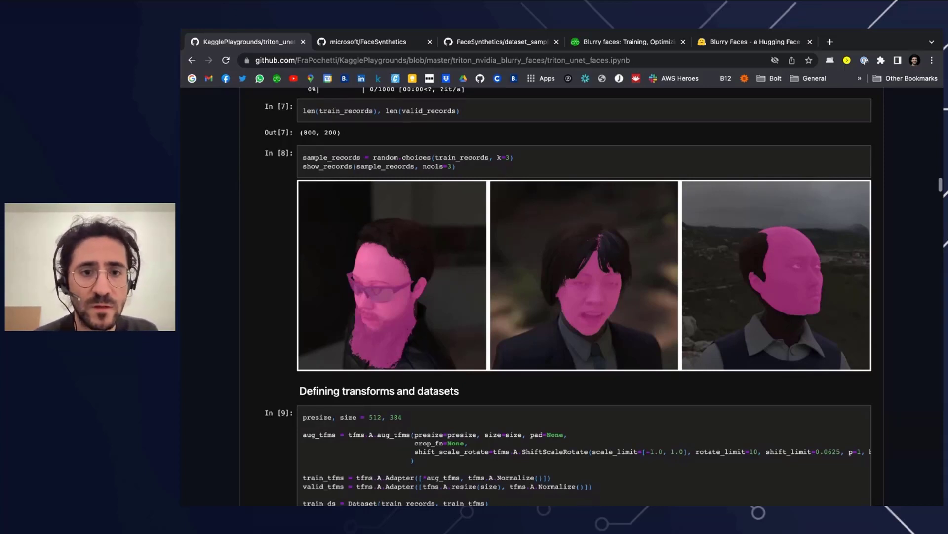
pyautogui.scroll(-3)
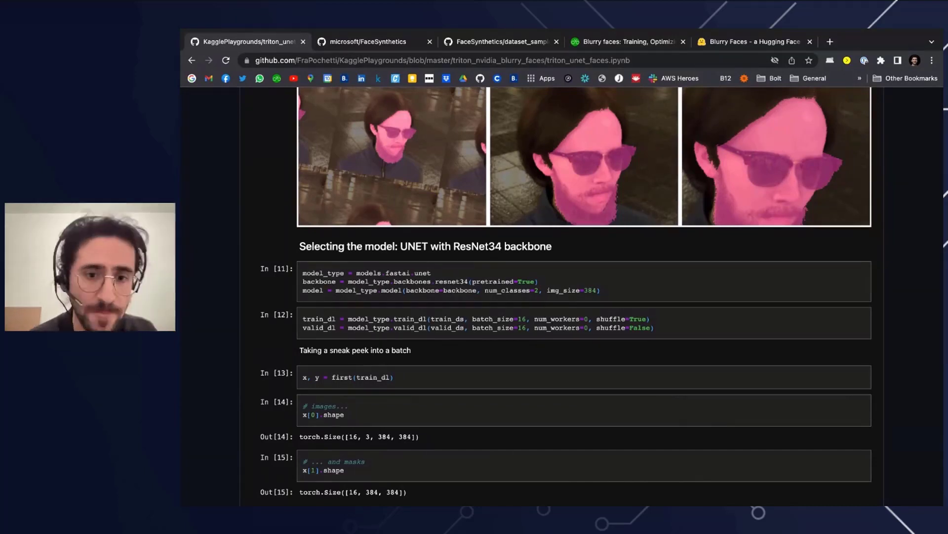
# Step: Scroll past the training epochs table to the show_results ground-truth versus prediction masks
pyautogui.scroll(-3)
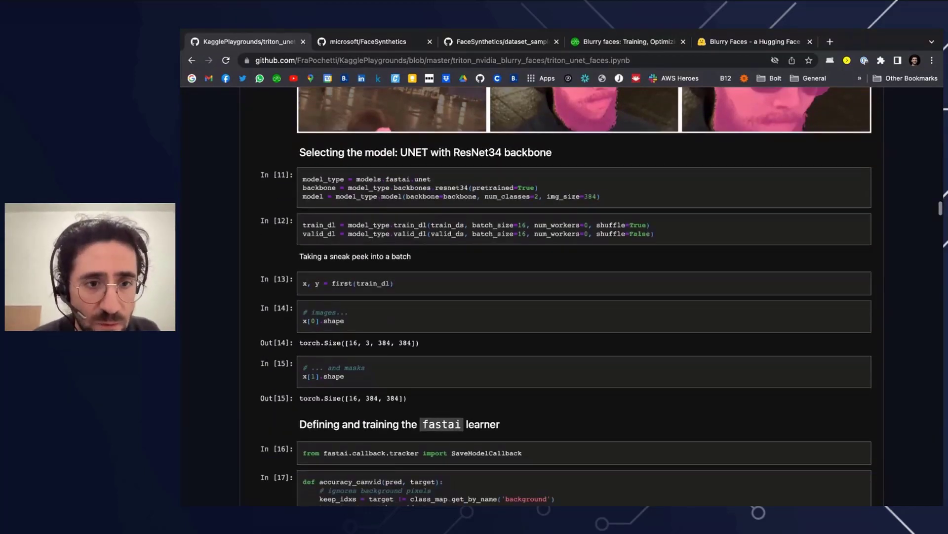
pyautogui.scroll(-3)
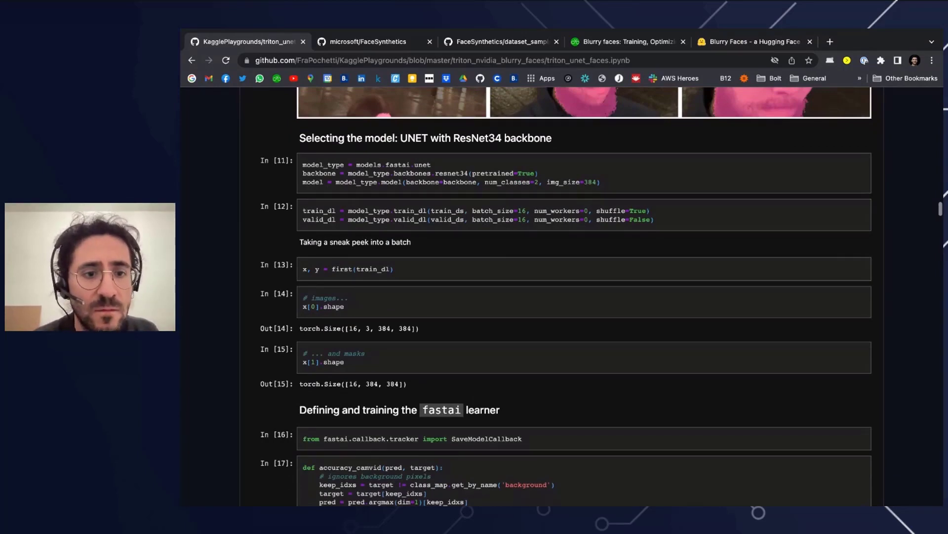
pyautogui.scroll(-3)
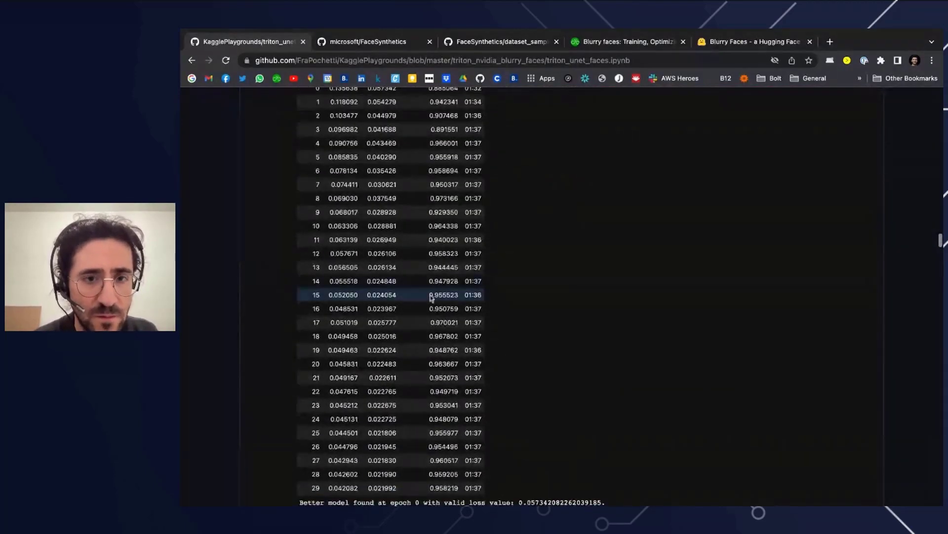
pyautogui.scroll(3)
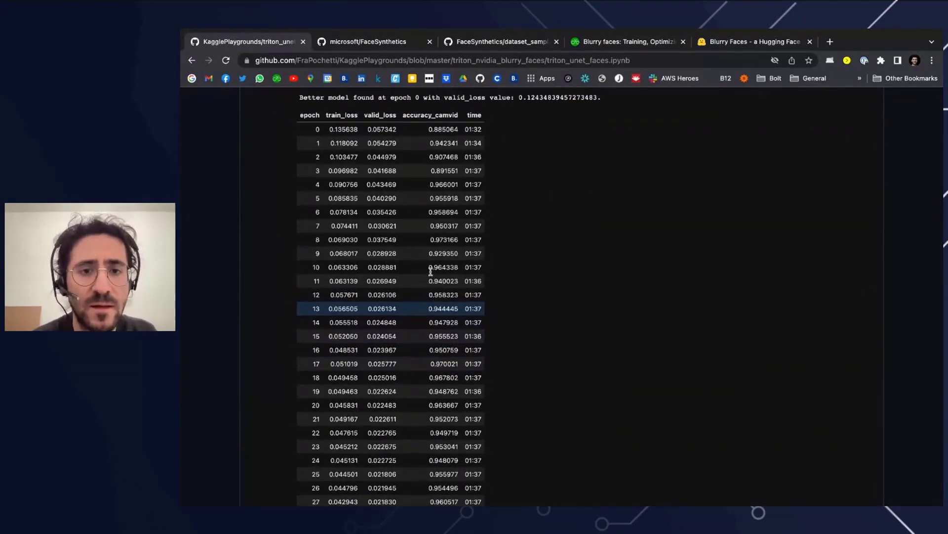
pyautogui.scroll(3)
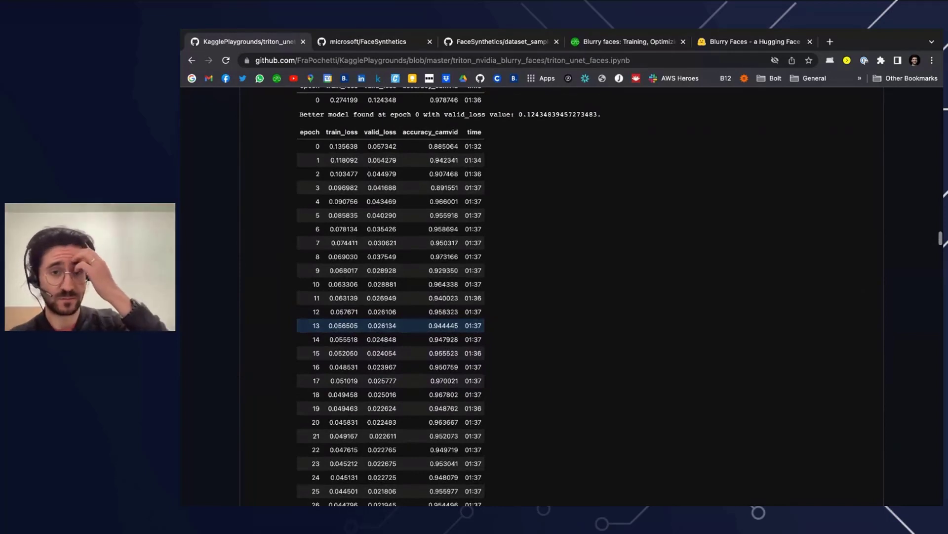
pyautogui.scroll(-3)
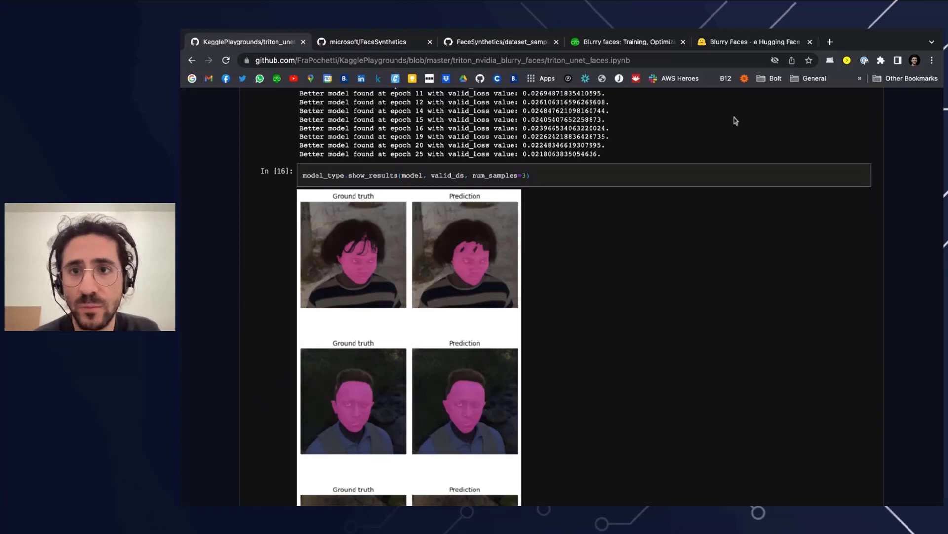
# Step: Scroll through the crowd blurring predictions to the Save to TorchScript section
pyautogui.click(755, 41)
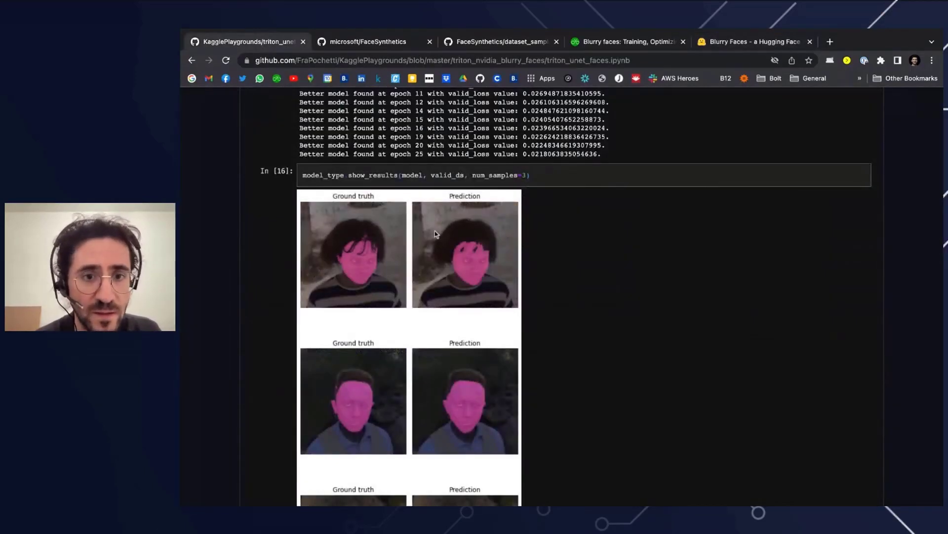
pyautogui.scroll(-3)
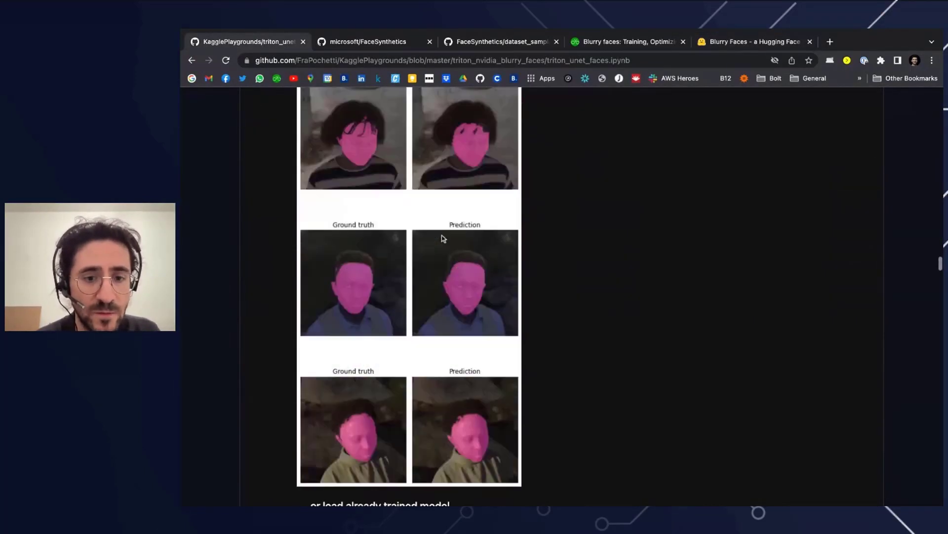
pyautogui.scroll(-3)
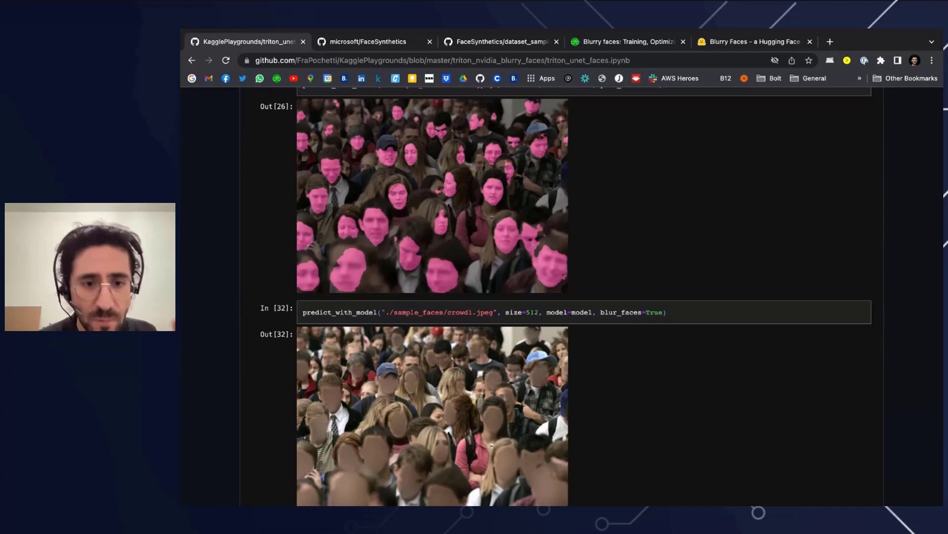
pyautogui.scroll(-3)
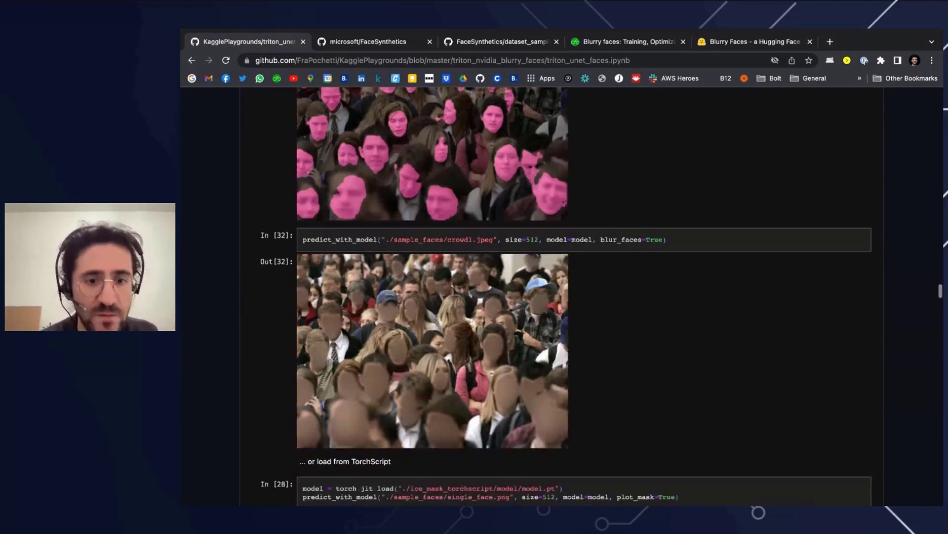
pyautogui.scroll(-3)
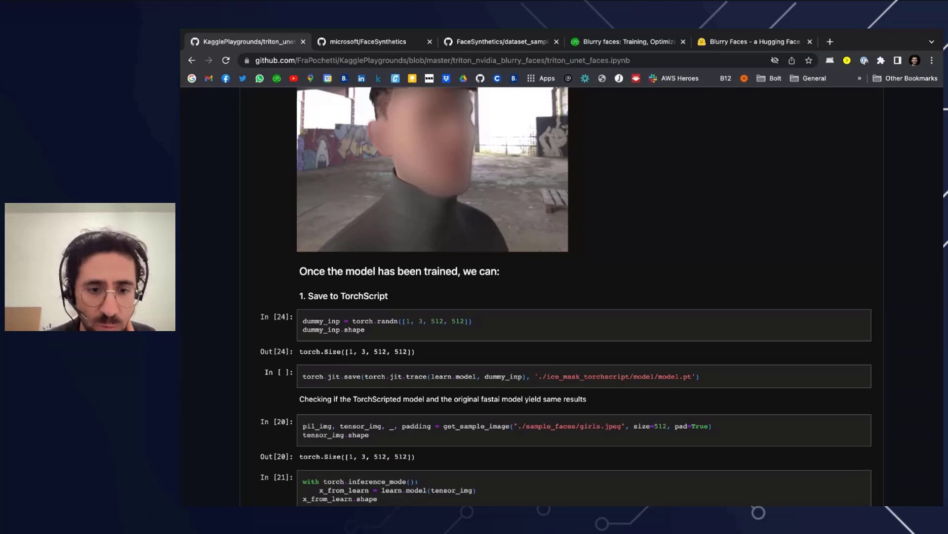
# Step: Scroll past the 100% TorchScript mask match and three-women blur result to '2. Convert to ONNX'
pyautogui.scroll(-3)
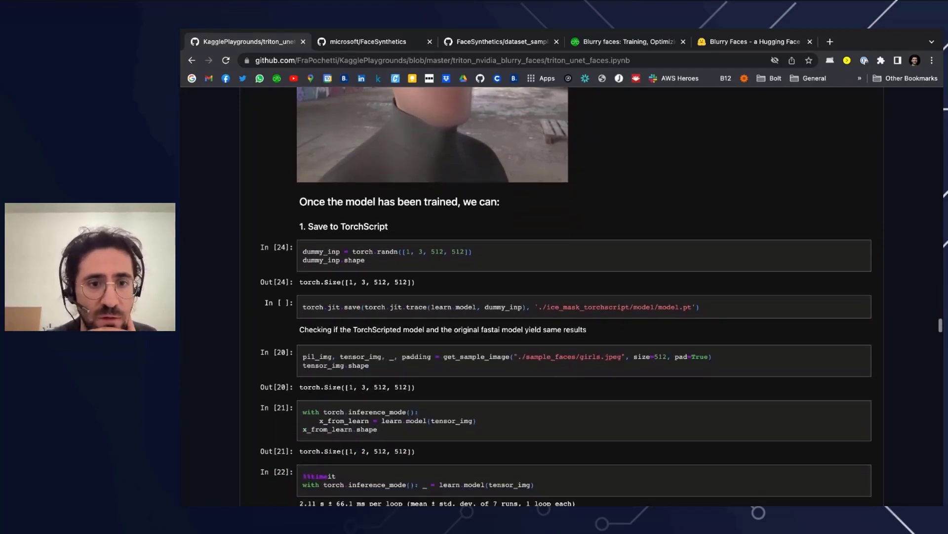
pyautogui.scroll(-3)
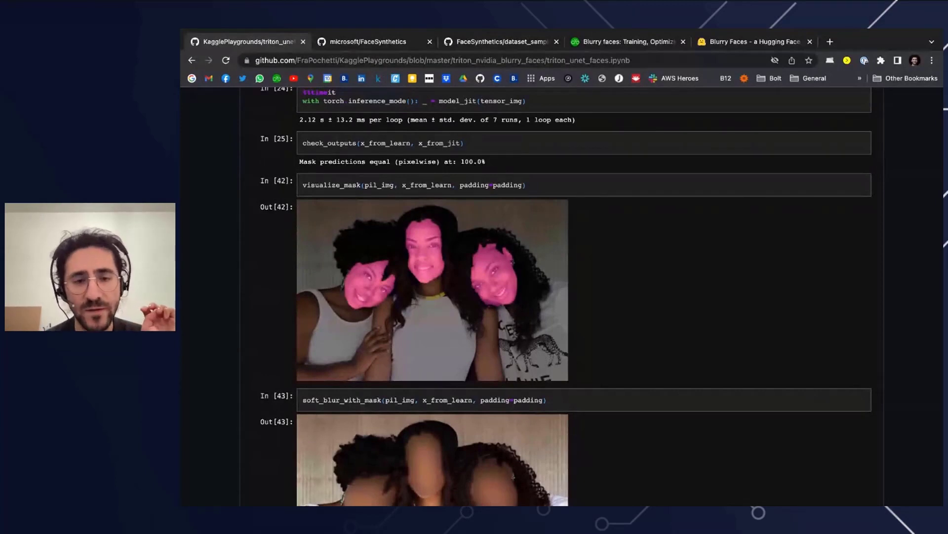
pyautogui.scroll(-3)
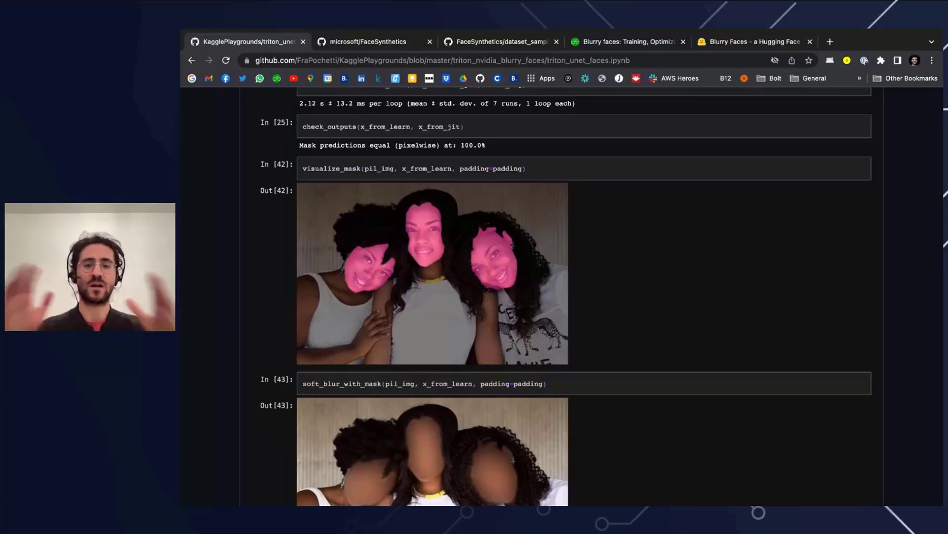
pyautogui.scroll(-3)
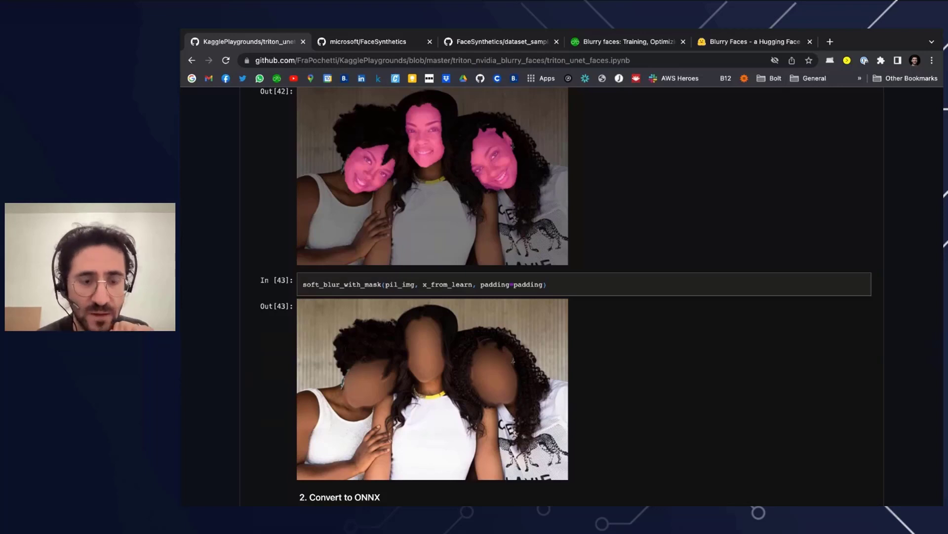
pyautogui.scroll(-3)
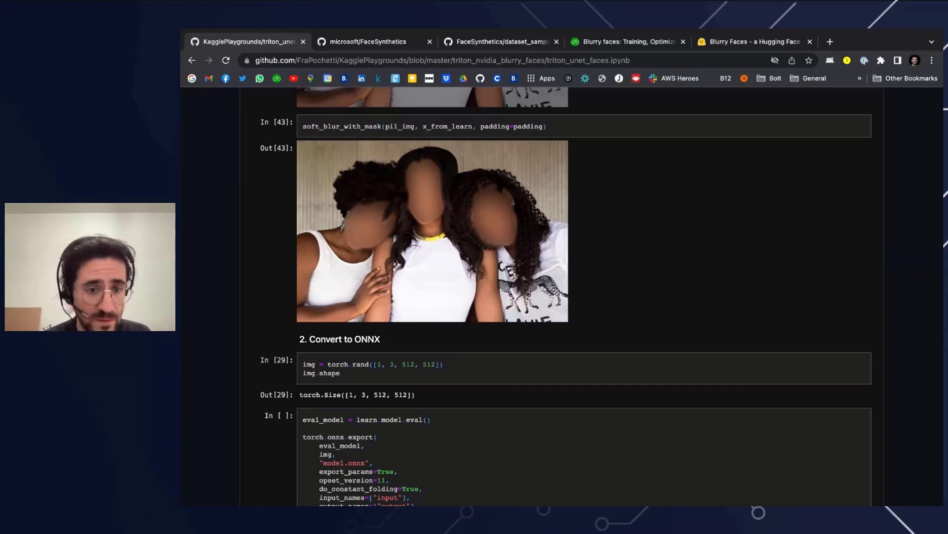
# Step: Highlight 'export' in the torch.onnx.export cell
pyautogui.scroll(-3)
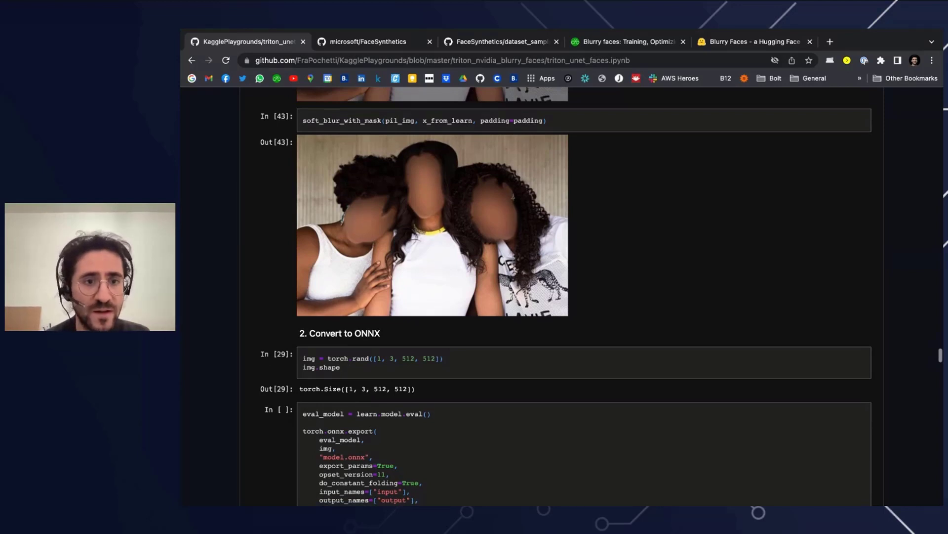
pyautogui.scroll(-3)
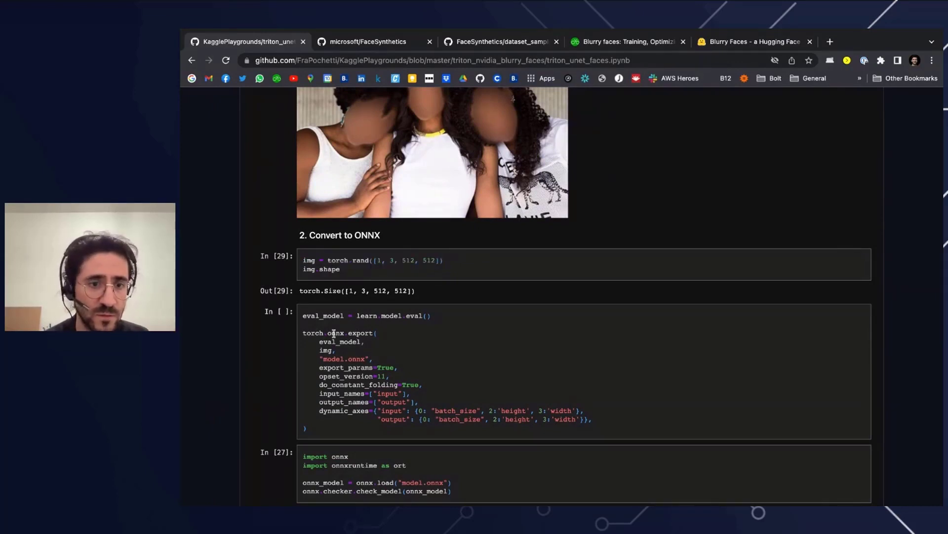
pyautogui.doubleClick(361, 332)
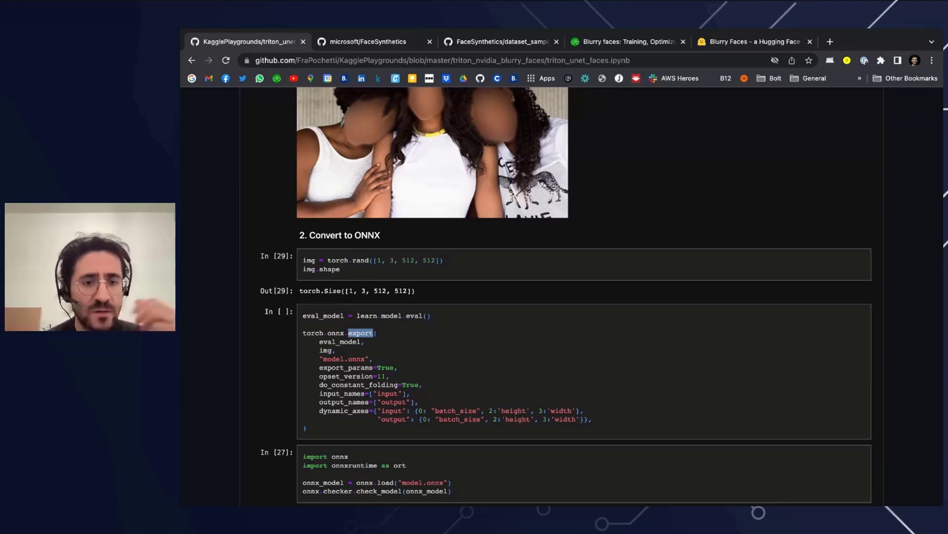
# Step: Highlight InferenceSession in the ONNX Runtime code and reach the timing benchmark cell
pyautogui.scroll(-3)
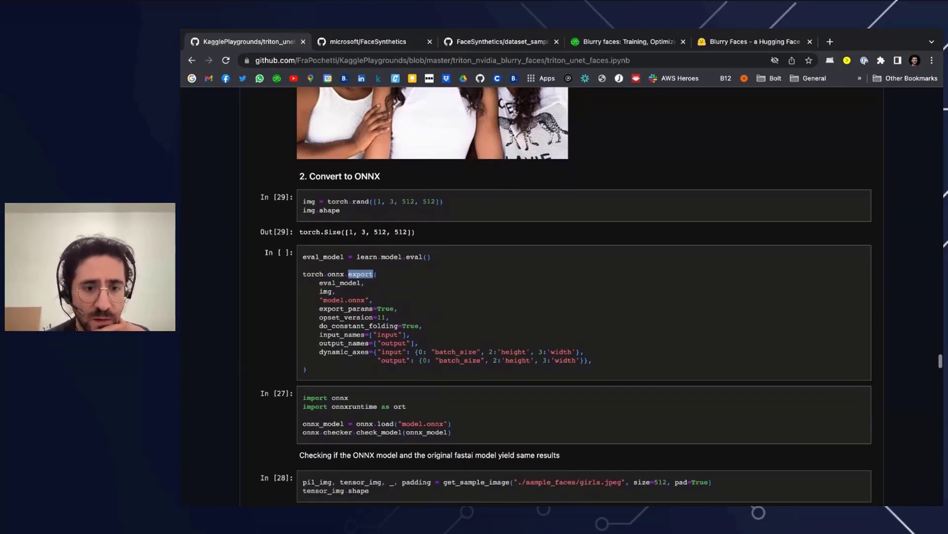
pyautogui.scroll(-3)
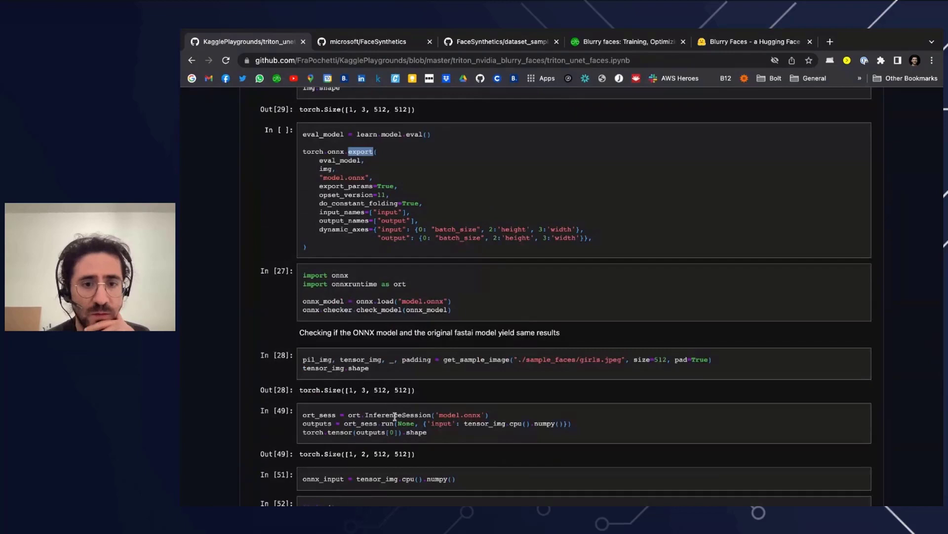
pyautogui.doubleClick(397, 415)
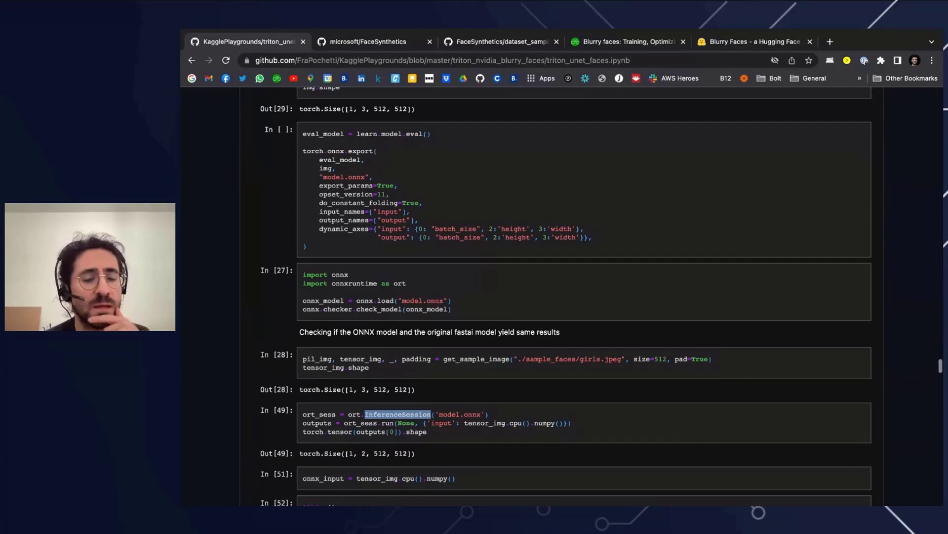
pyautogui.scroll(-3)
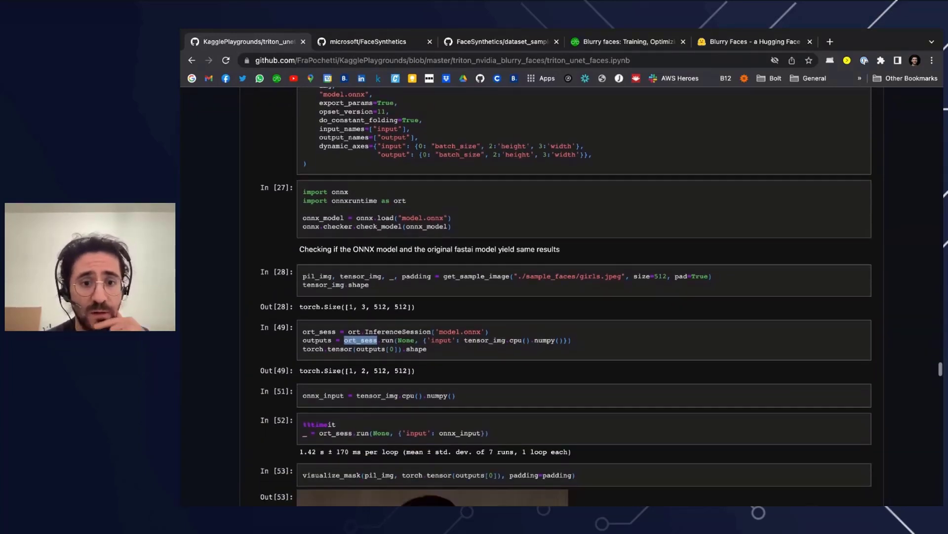
# Step: Scroll past ONNX mask checks (99.773% match) to the TensorRT trtexec cell and Deploying to SageMaker
pyautogui.scroll(-3)
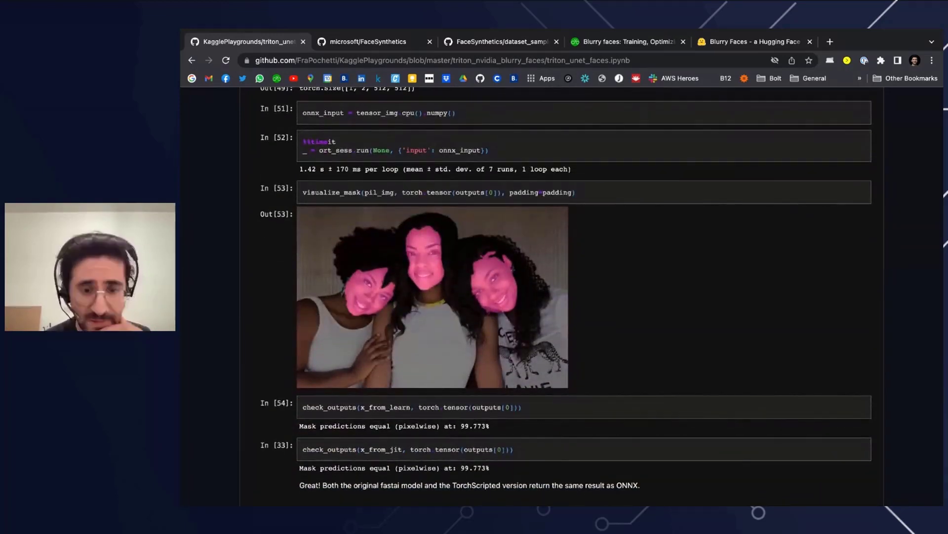
pyautogui.scroll(-3)
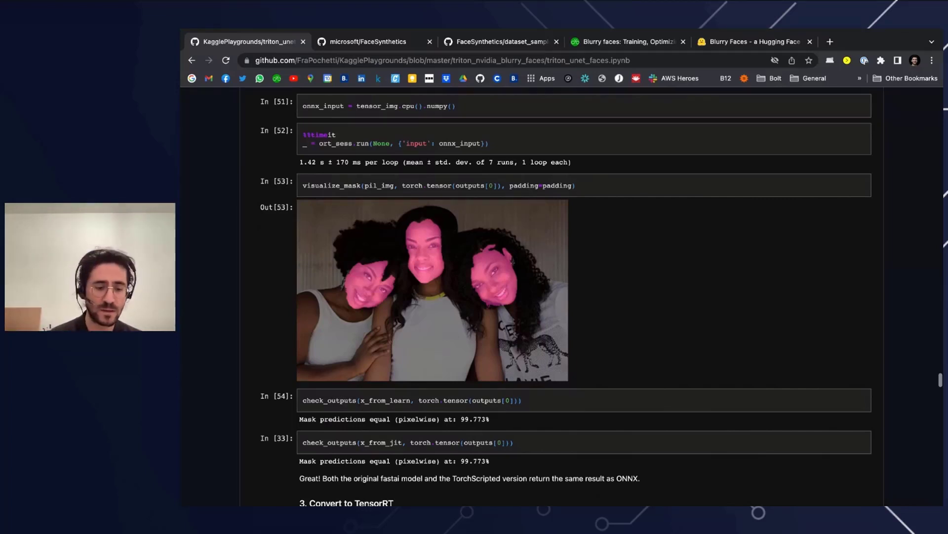
pyautogui.scroll(-3)
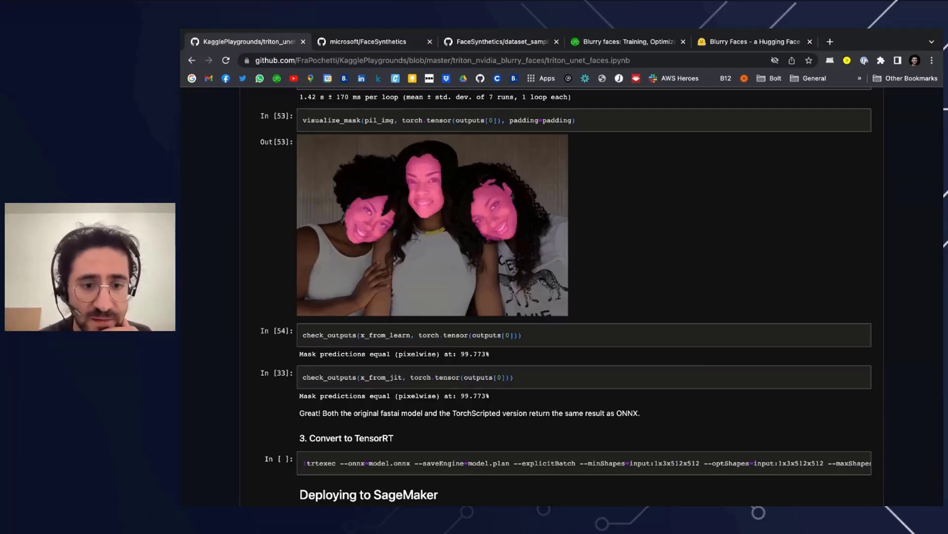
pyautogui.scroll(-3)
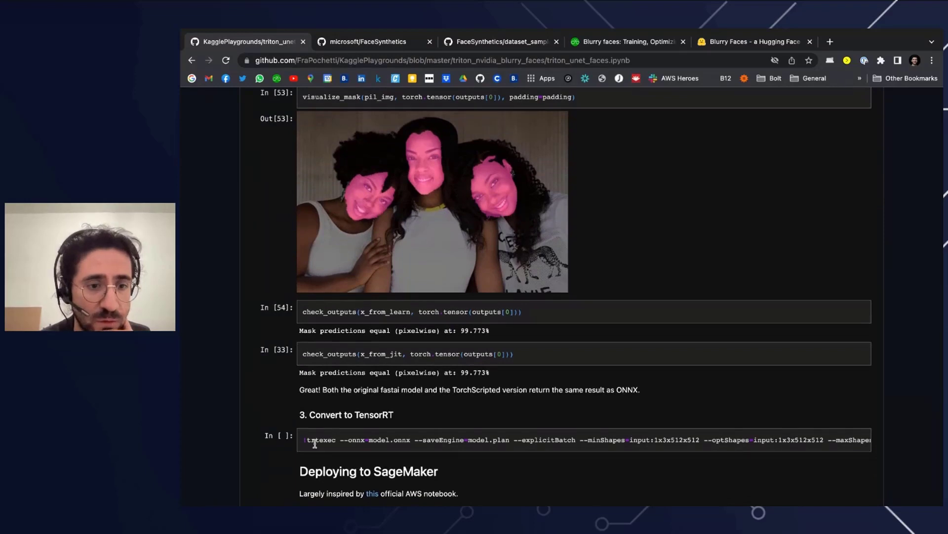
pyautogui.doubleClick(319, 440)
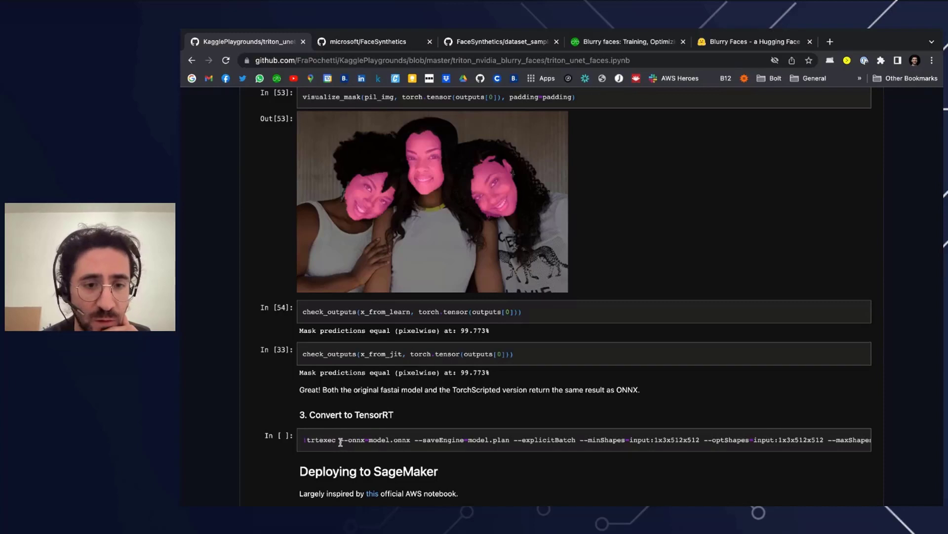
pyautogui.doubleClick(369, 440)
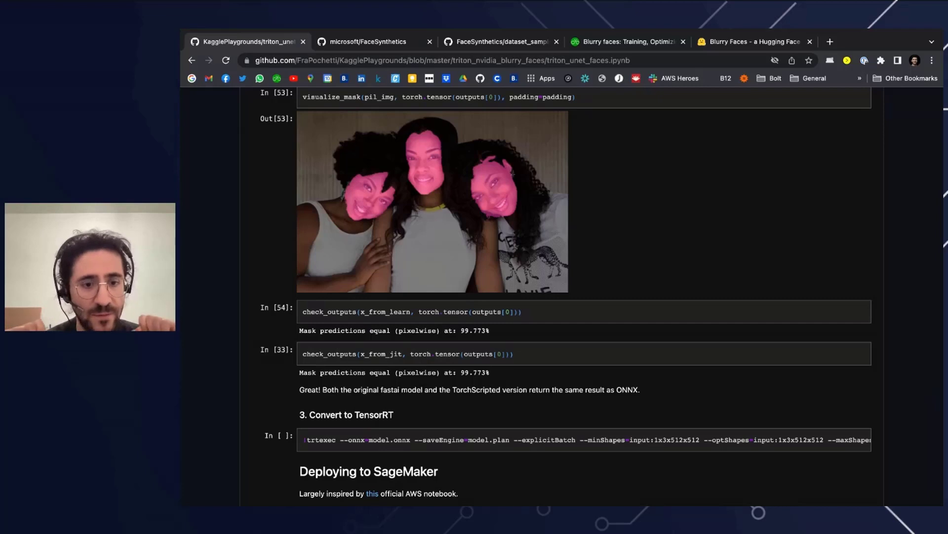
# Step: Scroll to the TorchScript endpoint's 100% matching predictions and its 201 ms %%timeit result
pyautogui.scroll(-3)
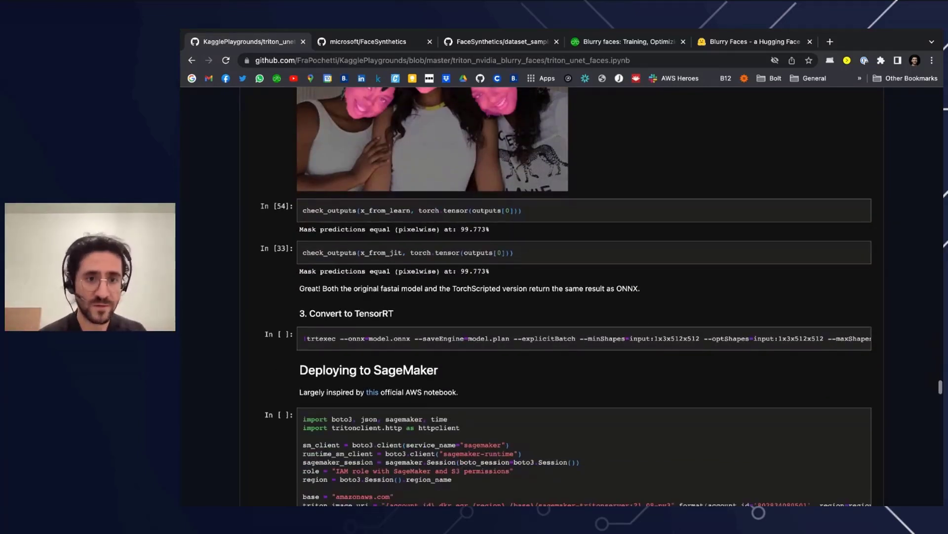
pyautogui.scroll(-3)
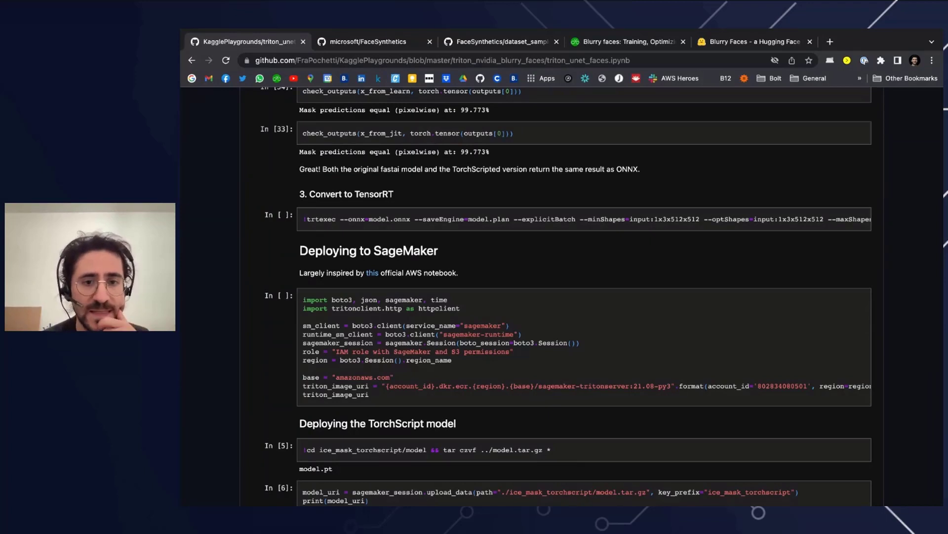
pyautogui.scroll(-3)
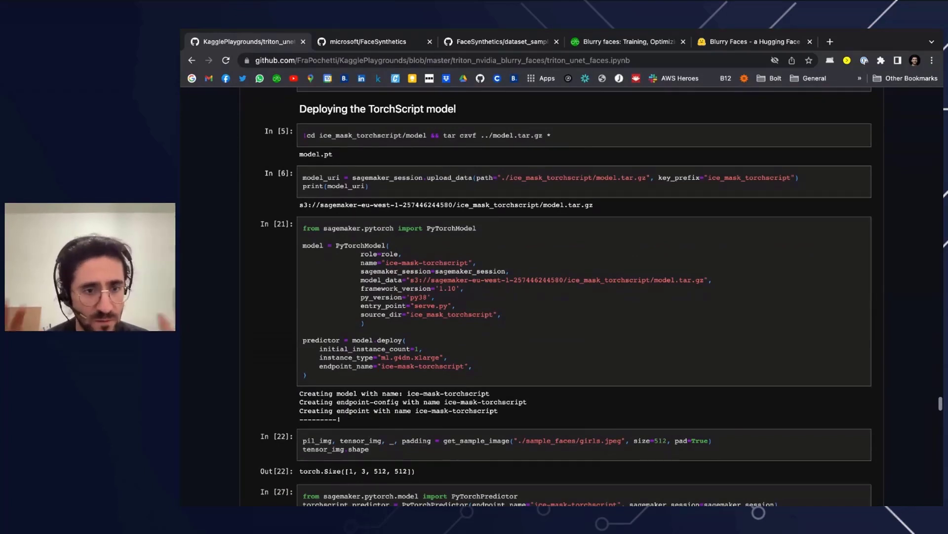
pyautogui.scroll(-3)
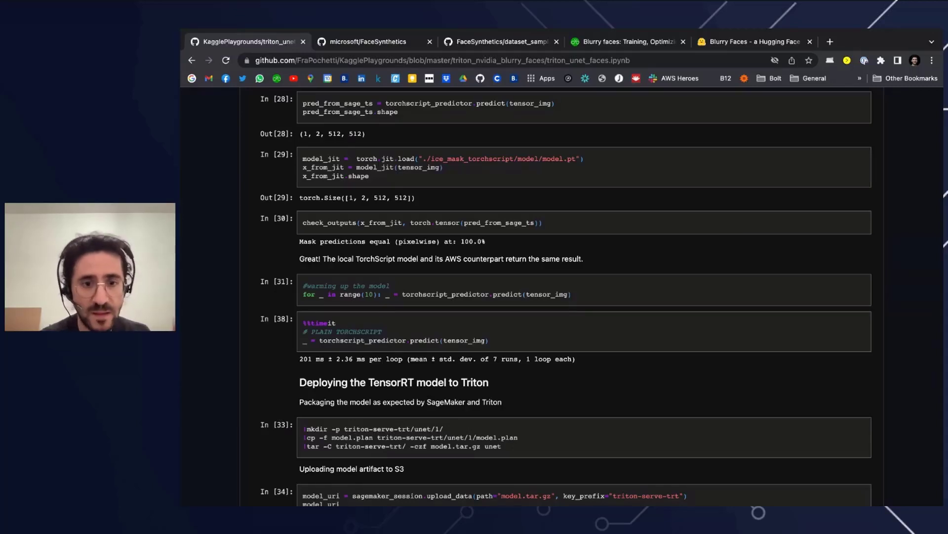
# Step: Review the TensorRT model packaging and upload cells, highlighting the create_endpoint_config call
pyautogui.scroll(3)
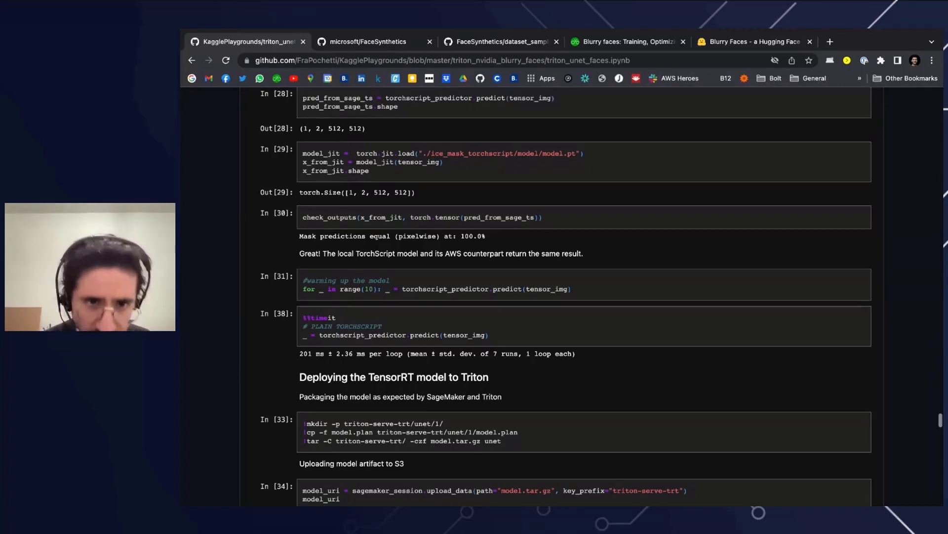
pyautogui.scroll(-3)
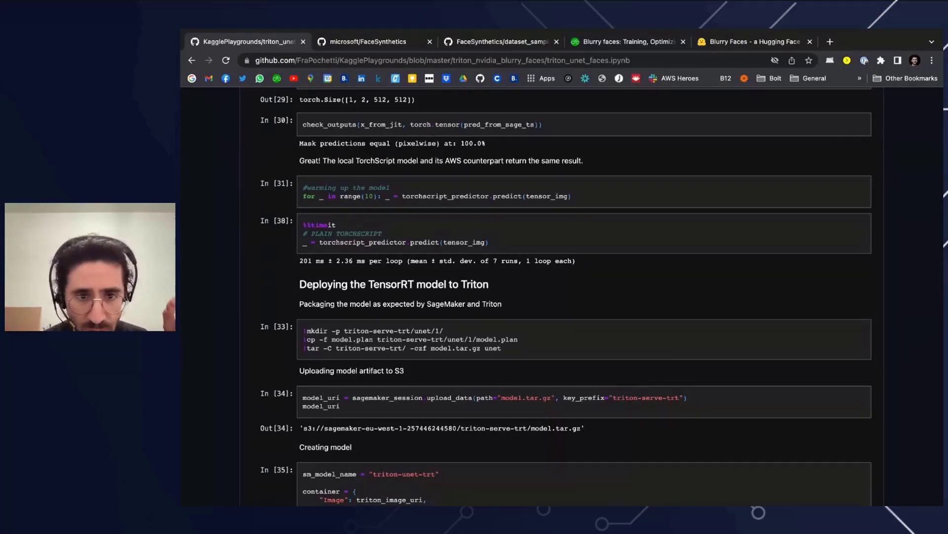
pyautogui.doubleClick(454, 348)
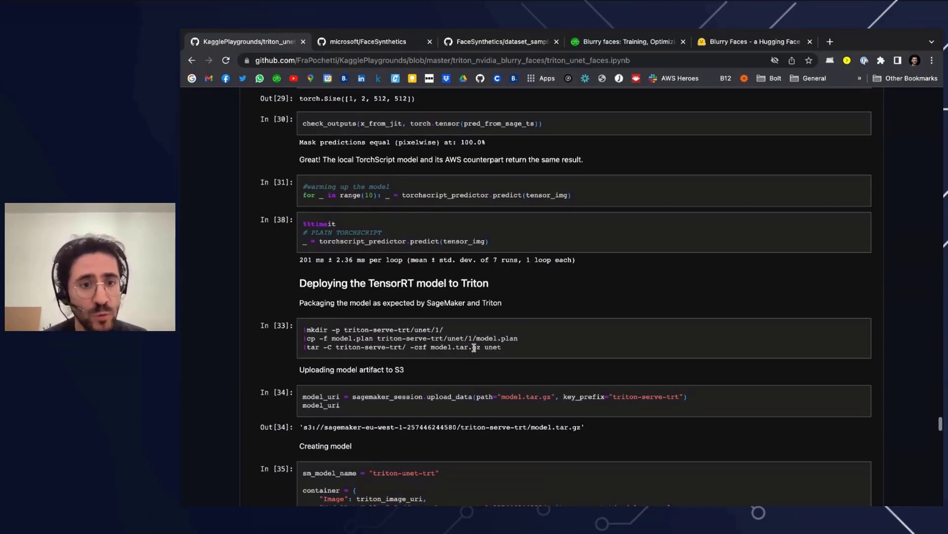
pyautogui.scroll(-3)
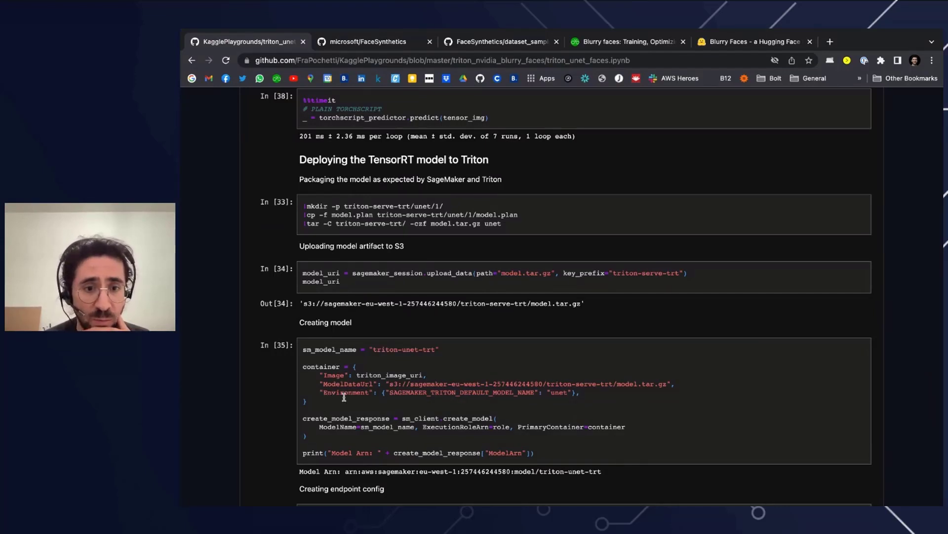
# Step: Highlight the create_endpoint call and reach the endpoint ARNs and 'TensorRT: Run inference' section
pyautogui.scroll(-3)
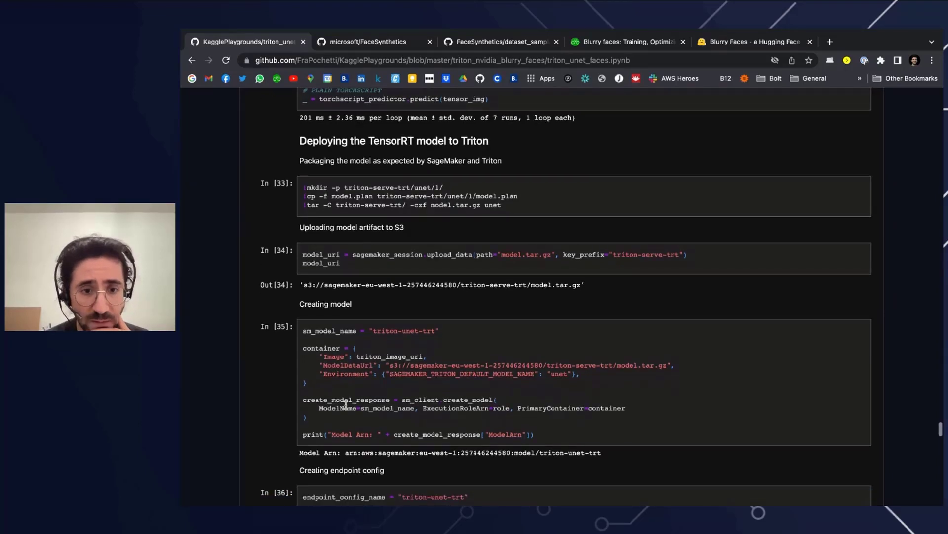
pyautogui.scroll(-3)
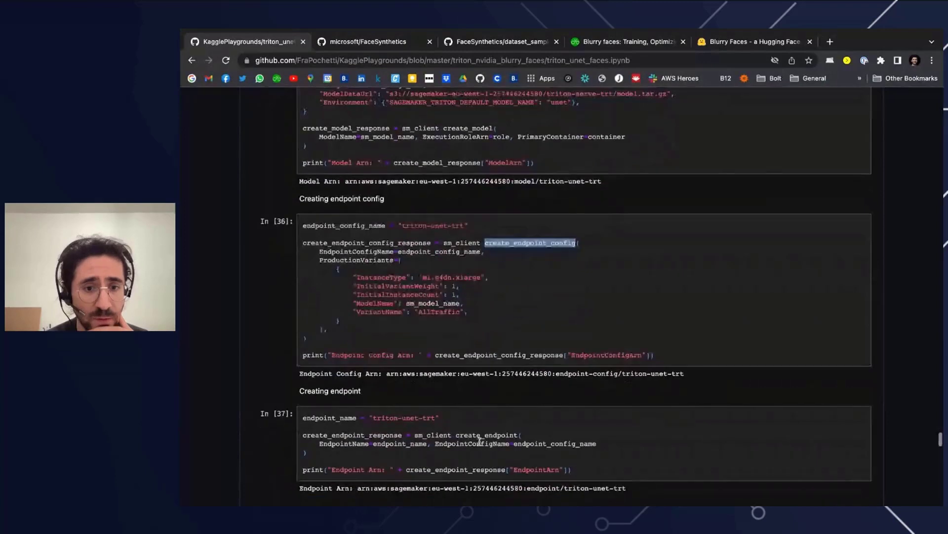
pyautogui.doubleClick(487, 434)
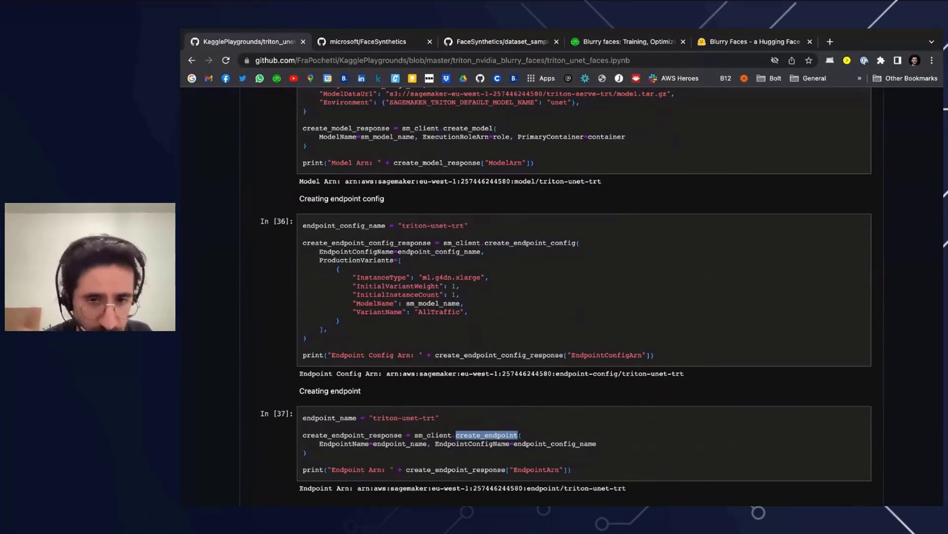
pyautogui.scroll(-3)
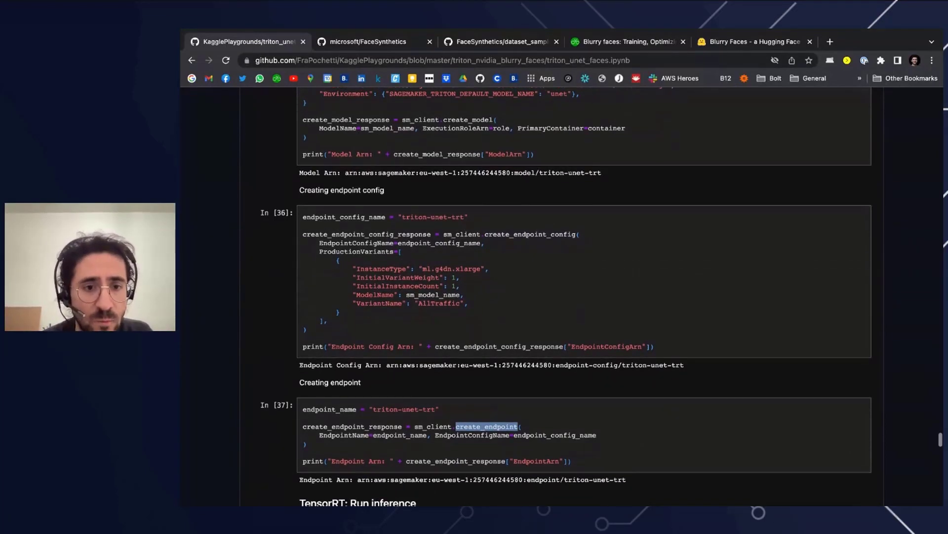
pyautogui.scroll(-3)
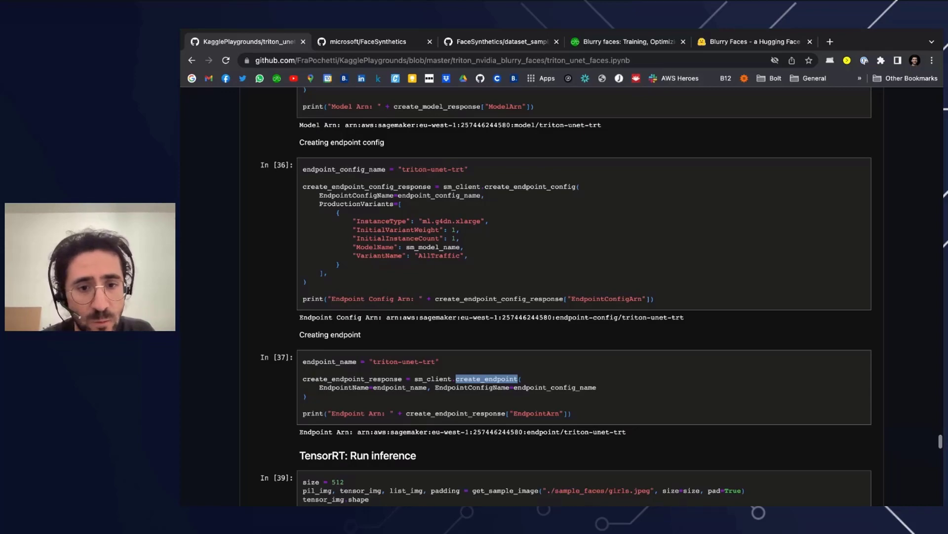
# Step: Scroll to check_outputs showing 99.67% mask agreement and the three-women visualize_mask image
pyautogui.scroll(-3)
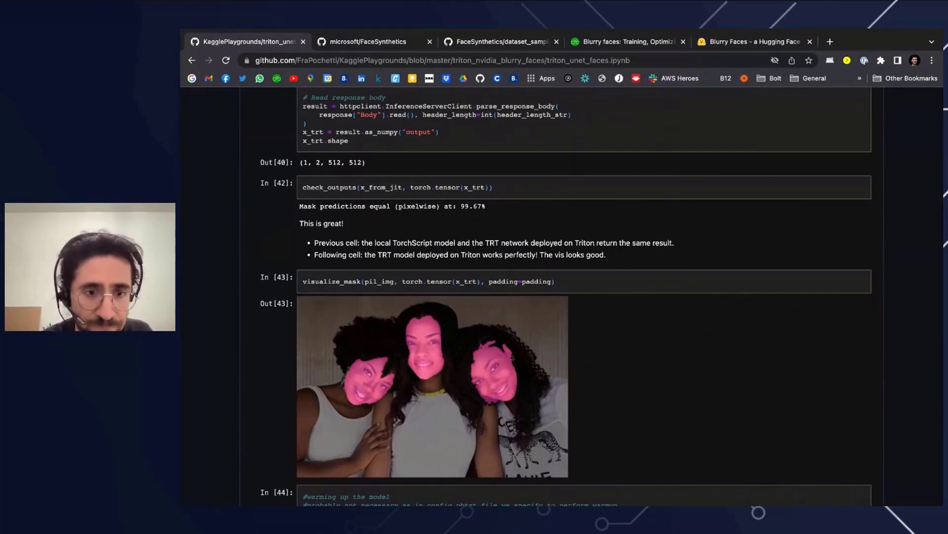
pyautogui.scroll(-3)
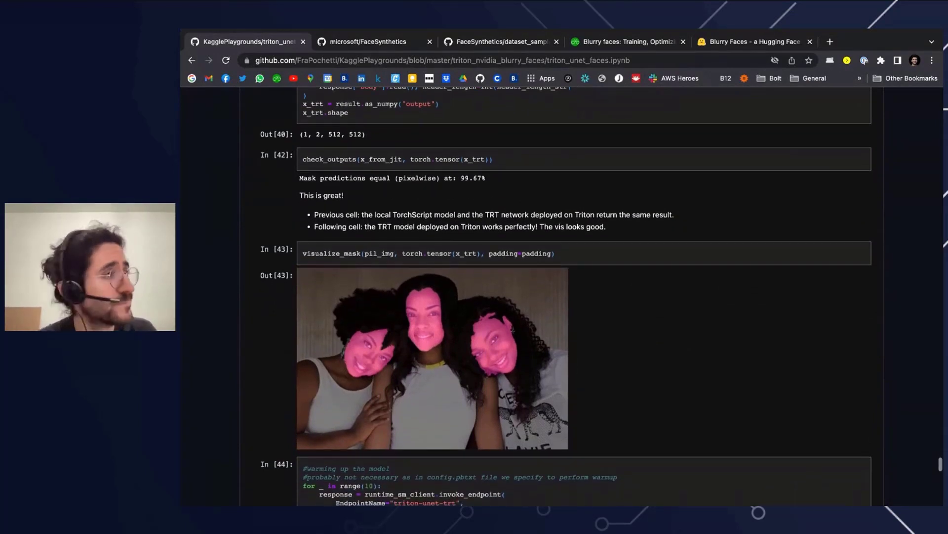
pyautogui.scroll(-3)
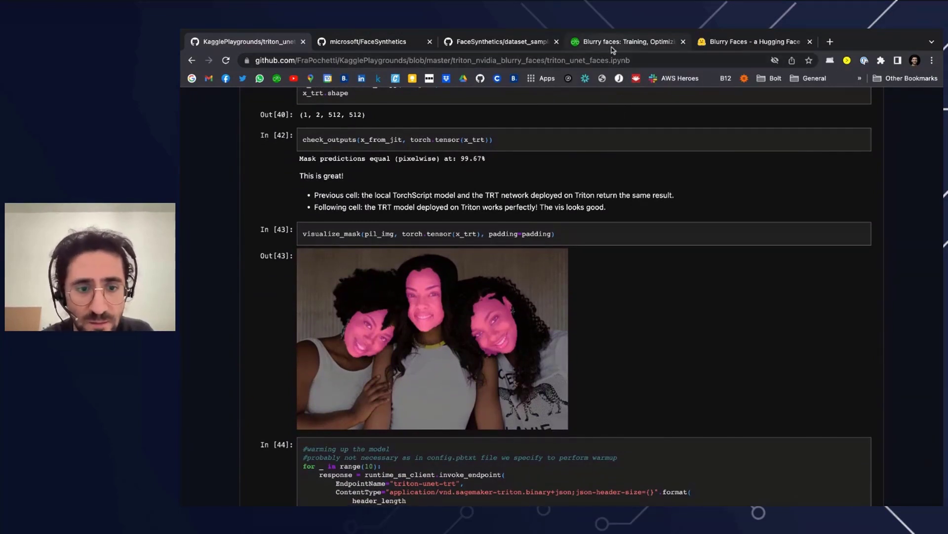
# Step: Switch to the Blurry faces blog tab and view the TorchScript 130 ms versus Triton 15.6 ms screenshots
pyautogui.click(627, 41)
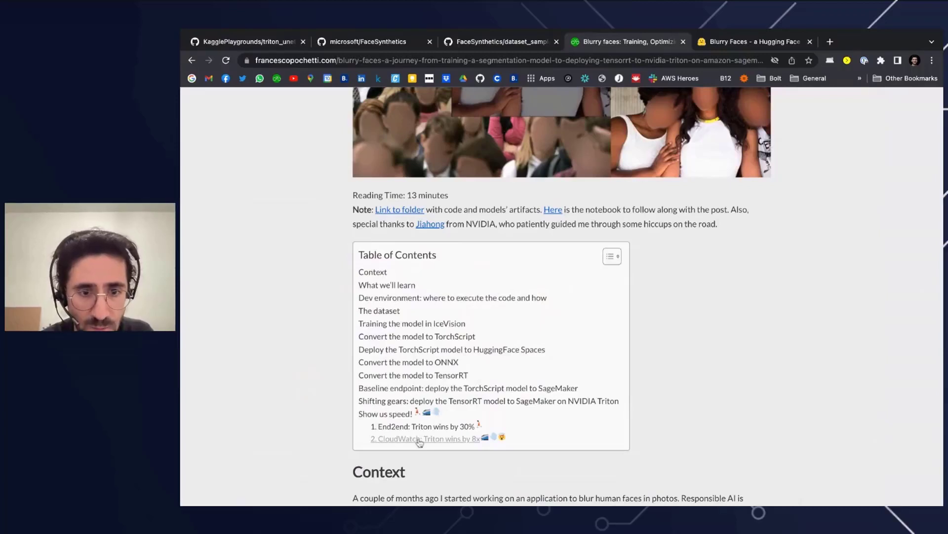
pyautogui.scroll(-3)
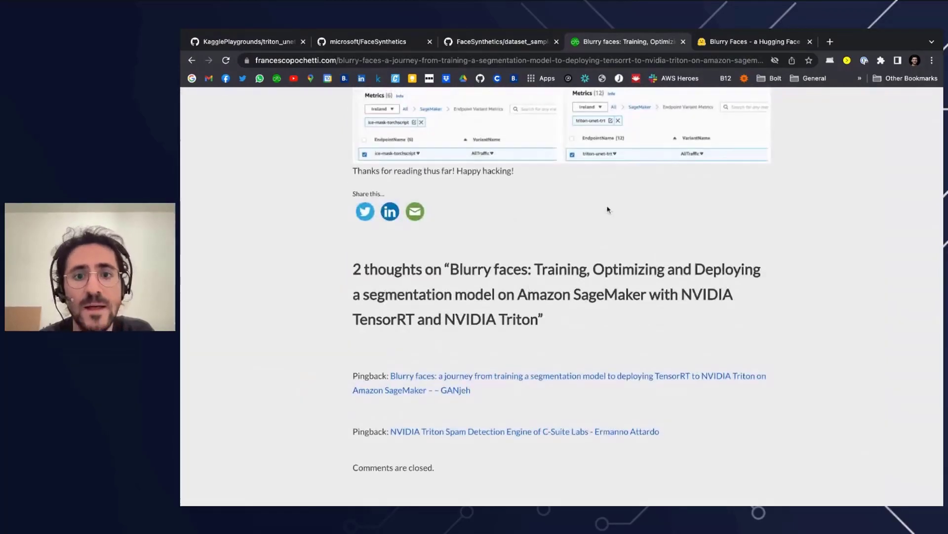
pyautogui.scroll(3)
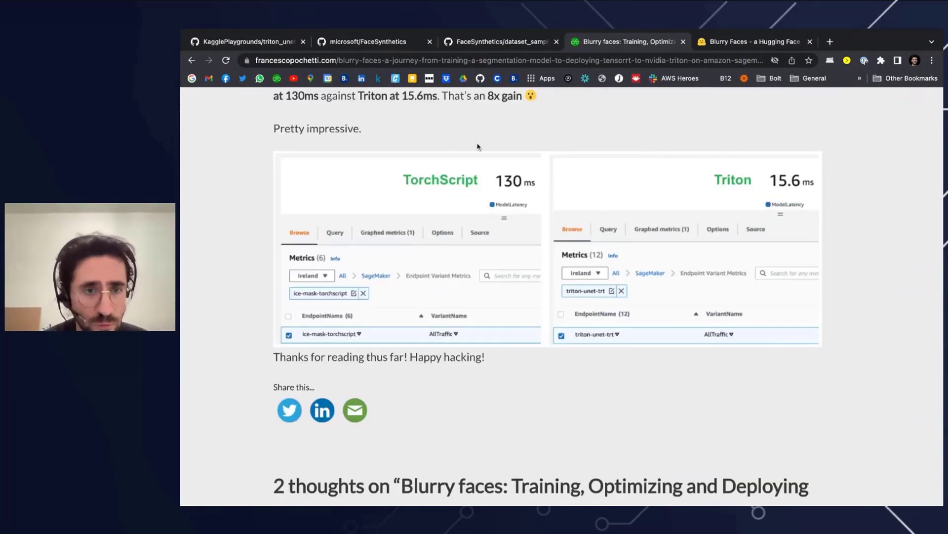
pyautogui.moveTo(502, 192)
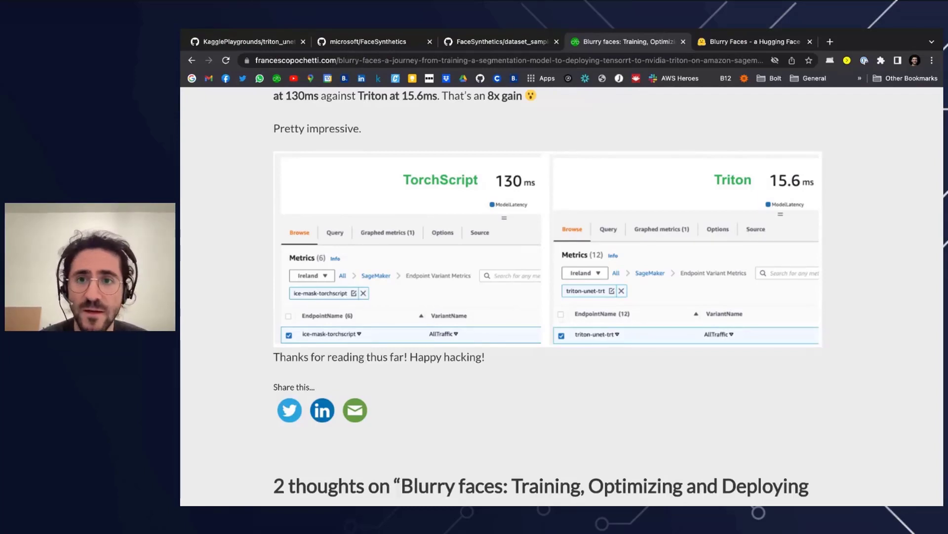
pyautogui.moveTo(689, 168)
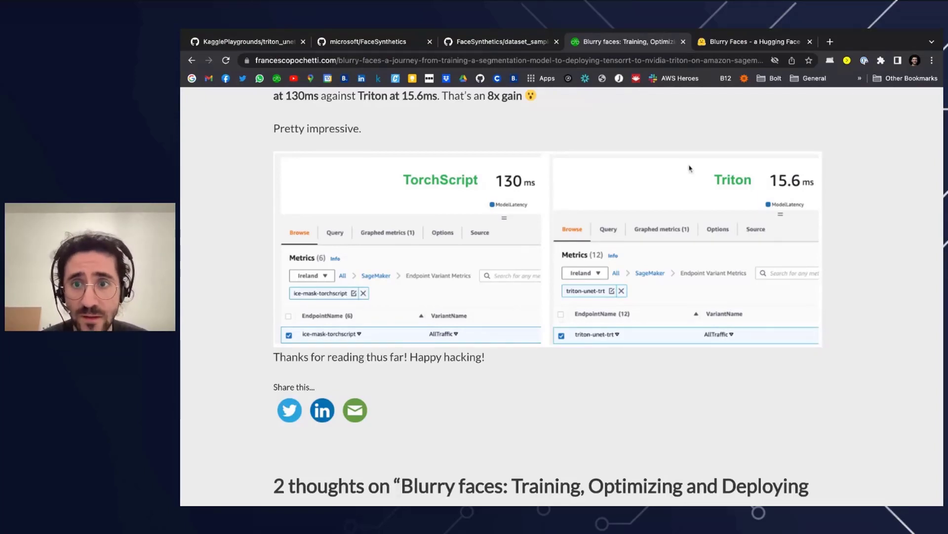